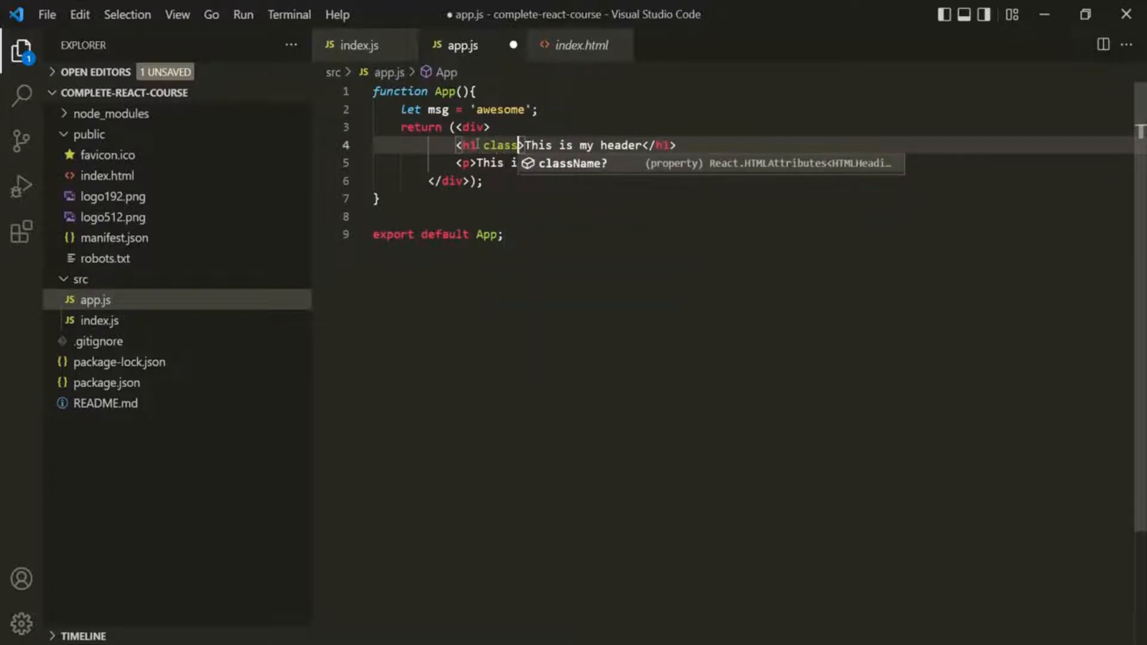
# - Give the <h1> tag in app.js the attribute className="myHeader"
pyautogui.write('="')
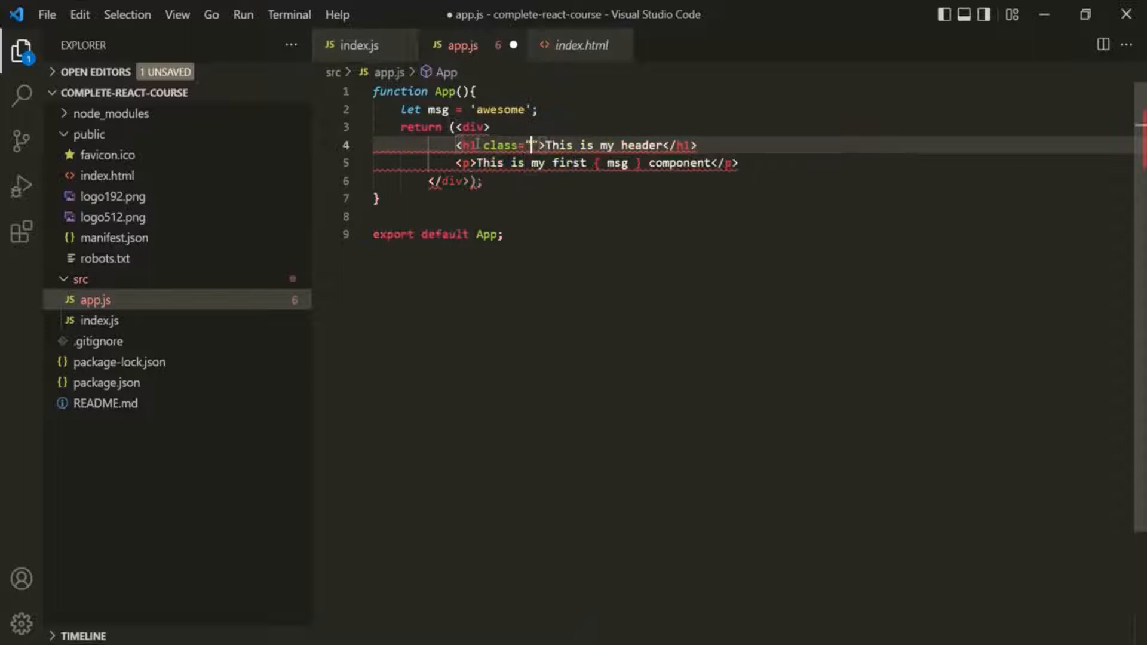
pyautogui.write('myHeader')
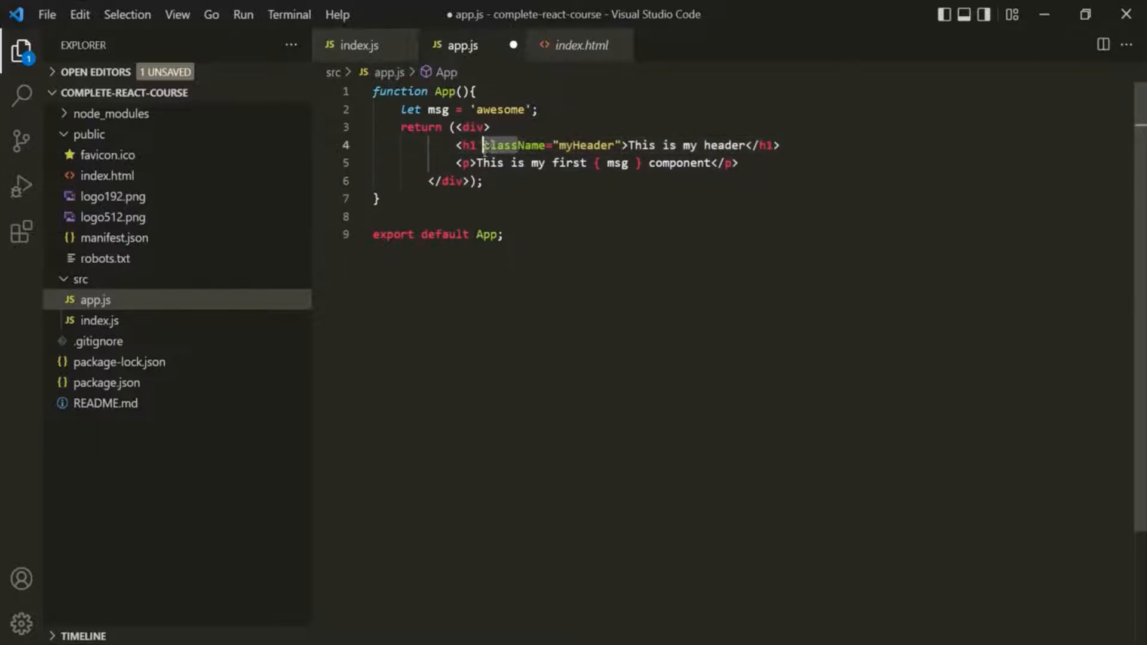
pyautogui.moveTo(513, 144)
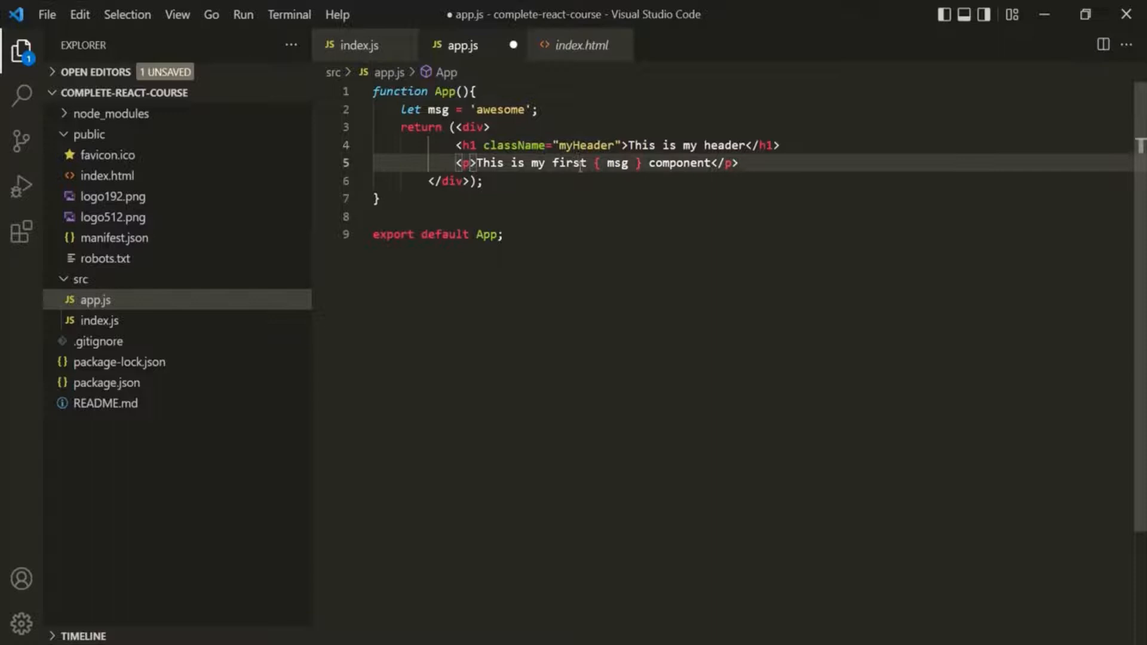
# - Add className="myParagraph" to the <p> tag in app.js via autocomplete
pyautogui.write('cla')
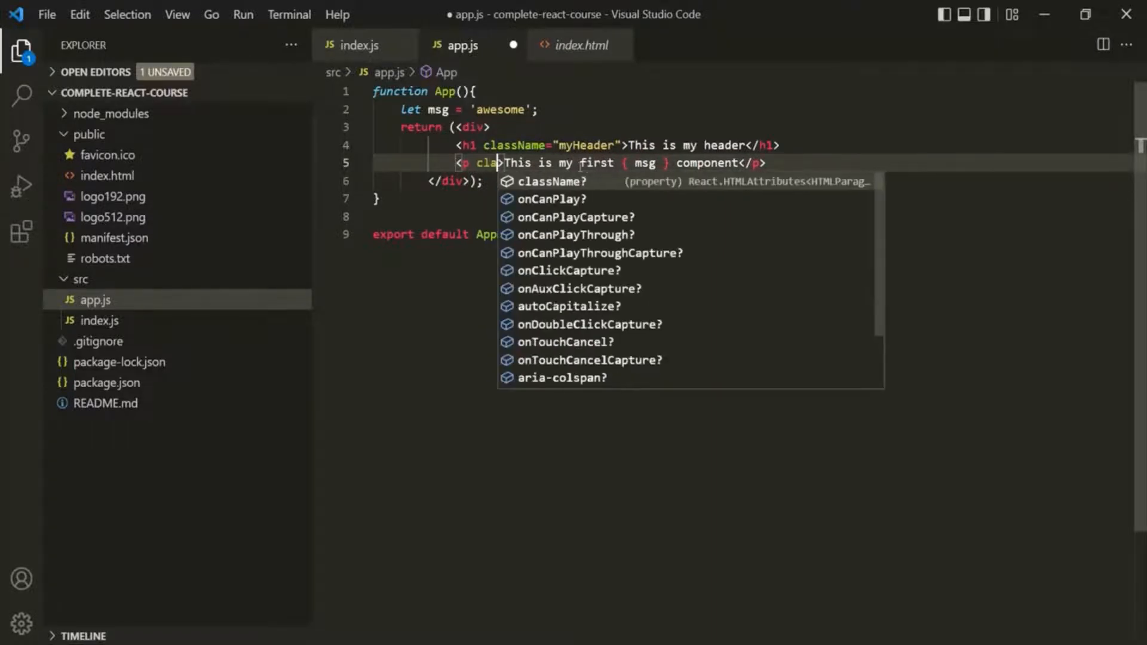
pyautogui.write('className="">')
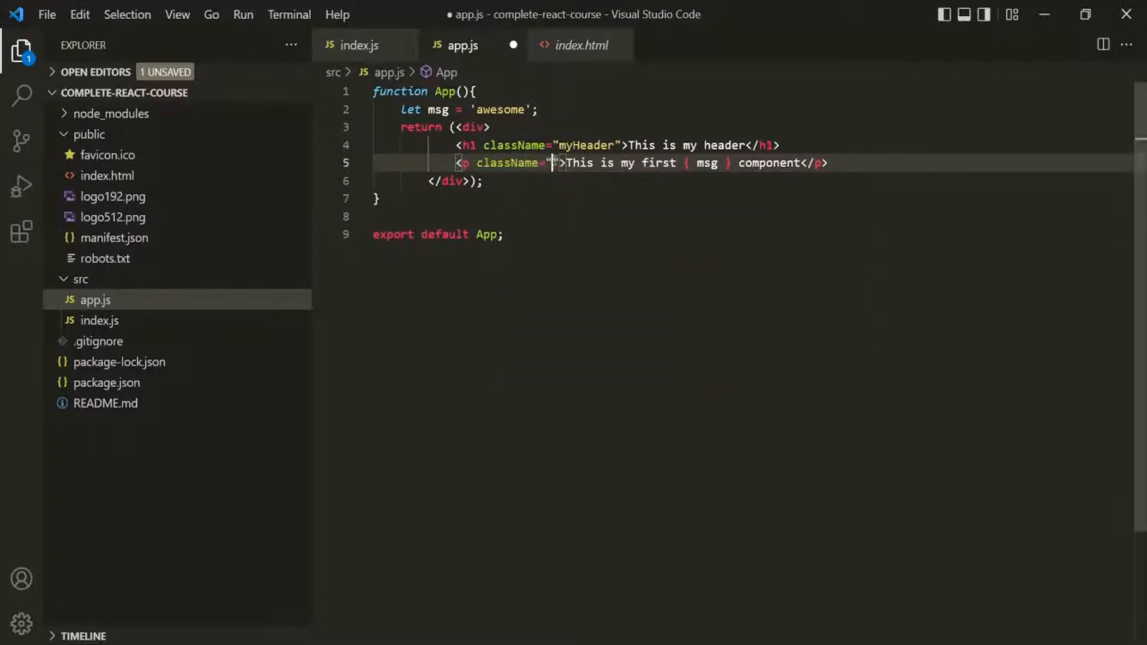
pyautogui.write('myP')
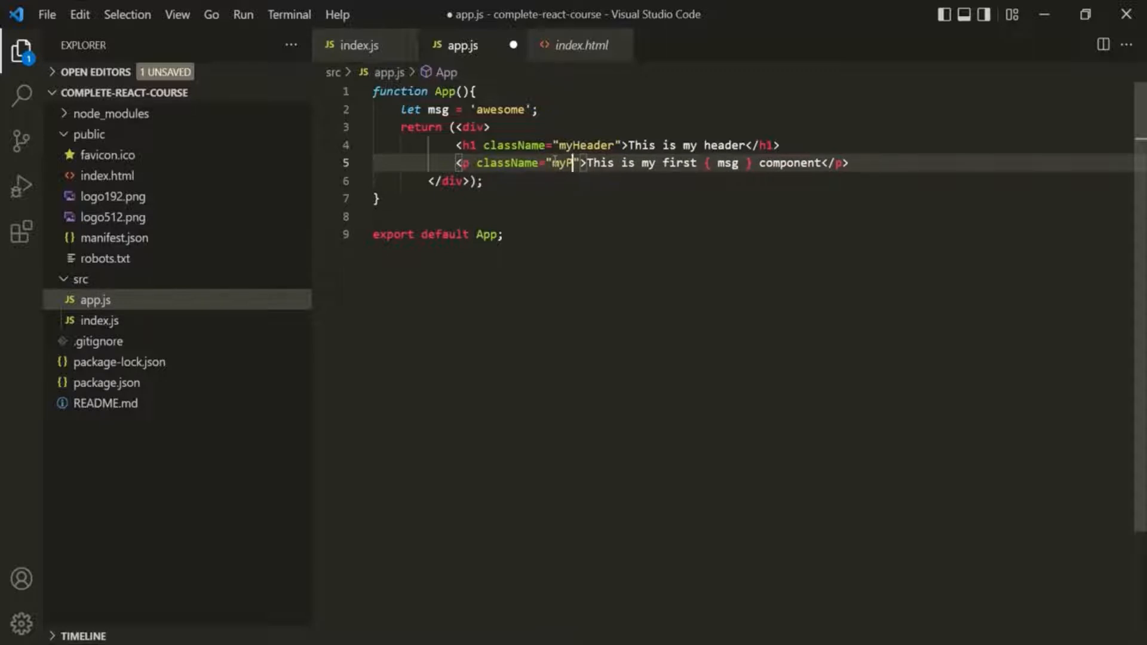
pyautogui.write('aragraph')
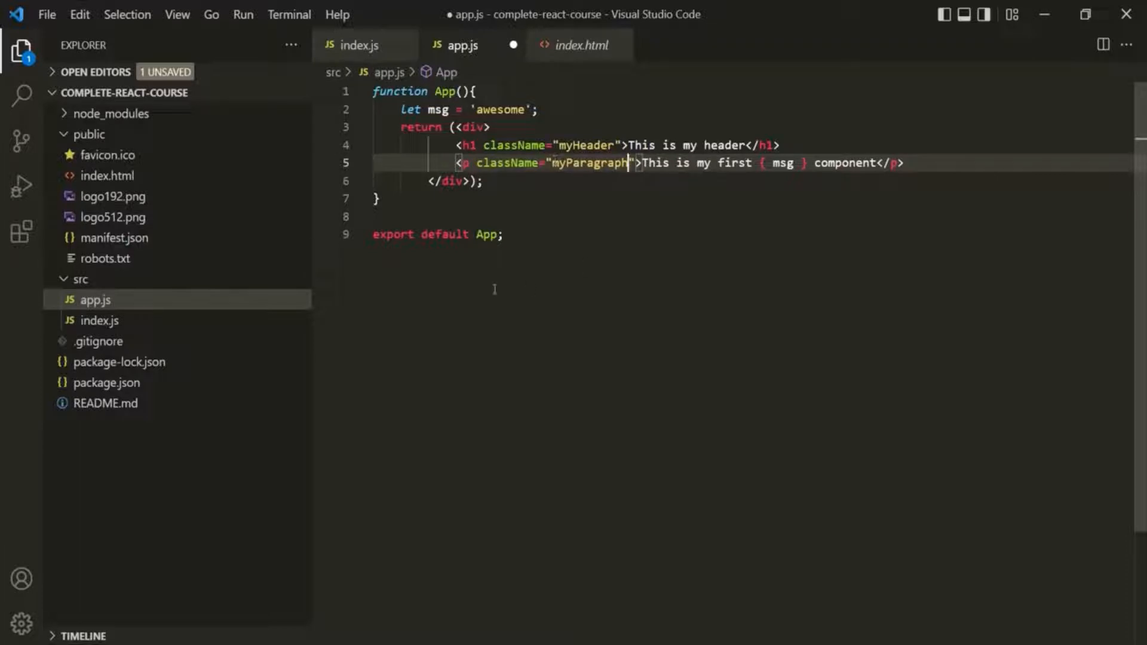
pyautogui.moveTo(209, 283)
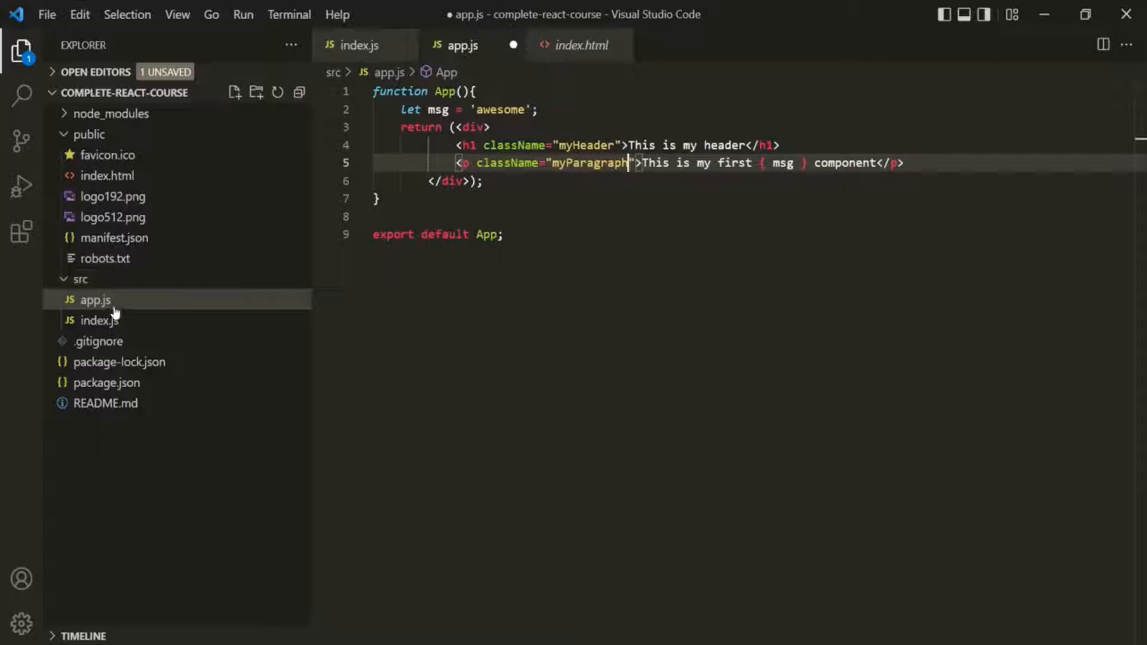
pyautogui.moveTo(95, 300)
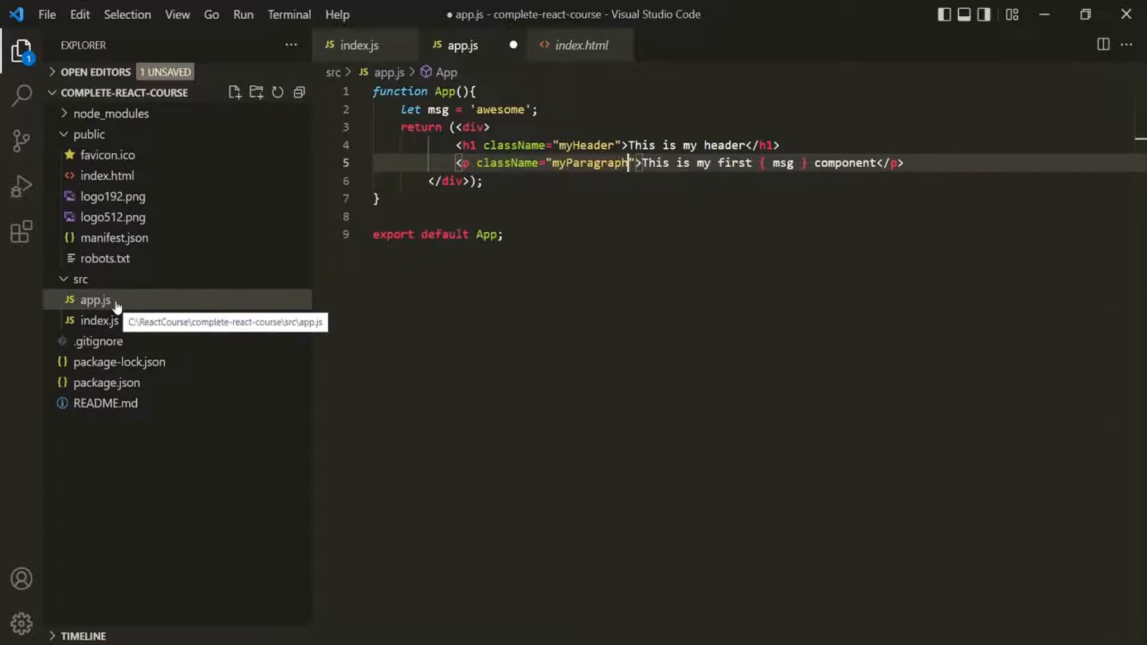
pyautogui.moveTo(503, 313)
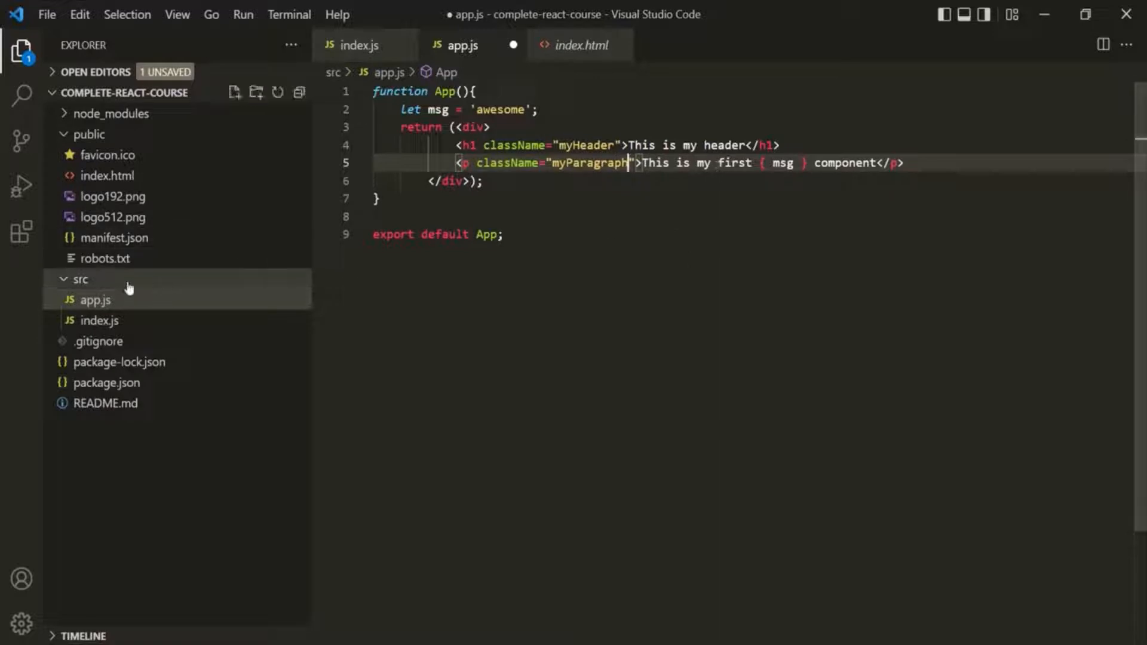
# - Create a new file named app.css in the src folder and keep it open
pyautogui.click(80, 280)
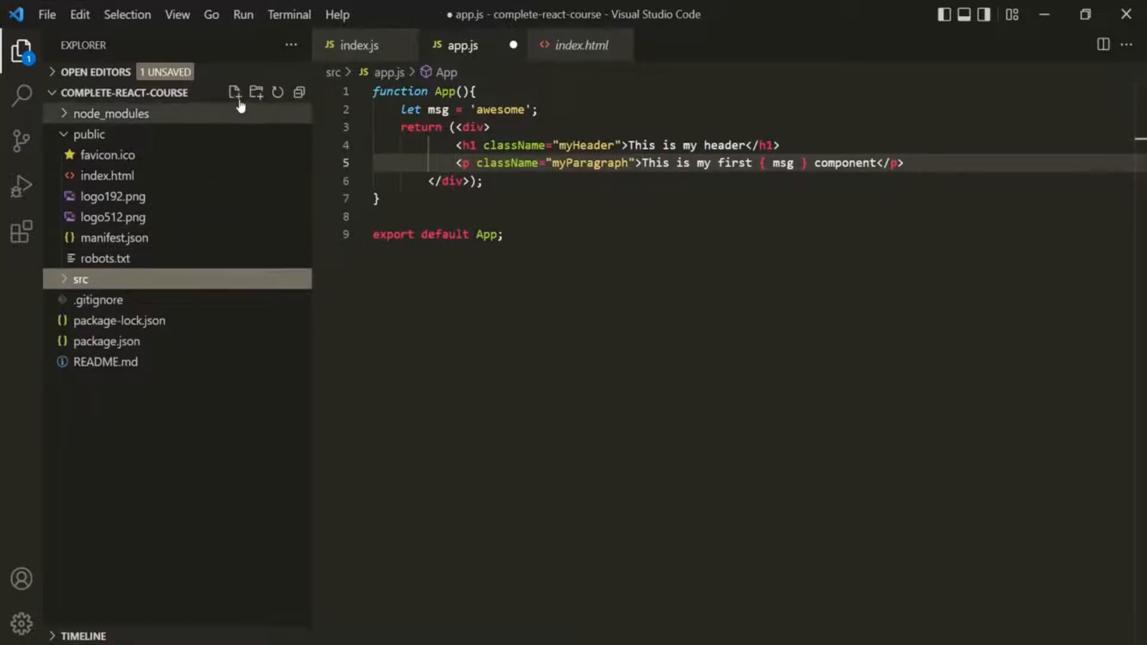
pyautogui.click(234, 92)
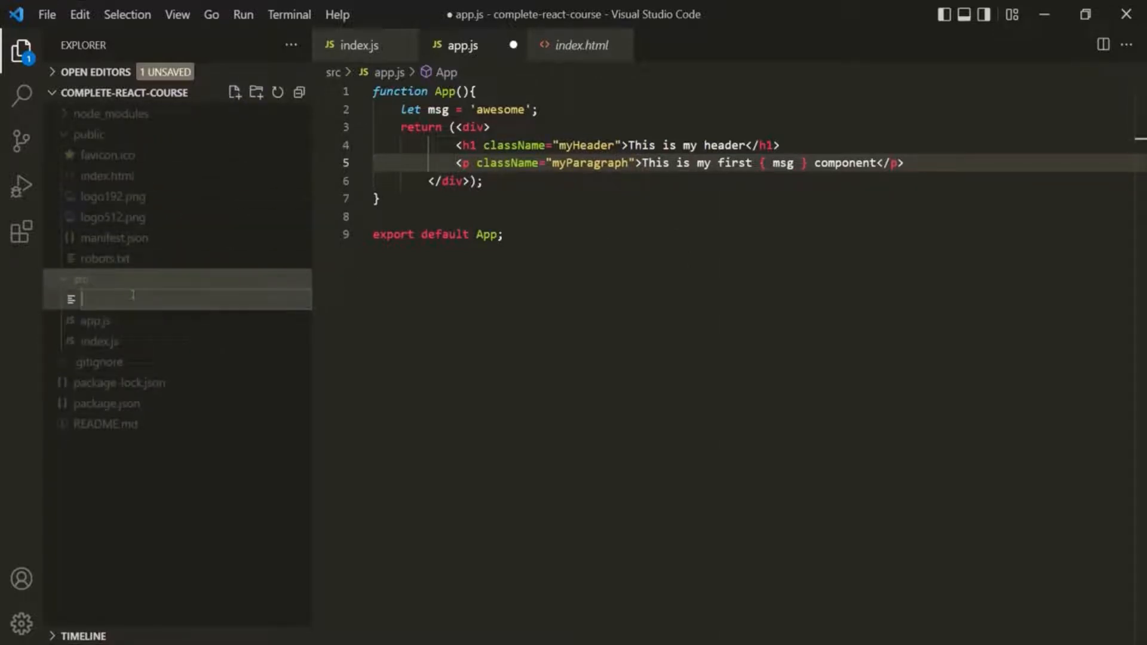
pyautogui.write('app.c')
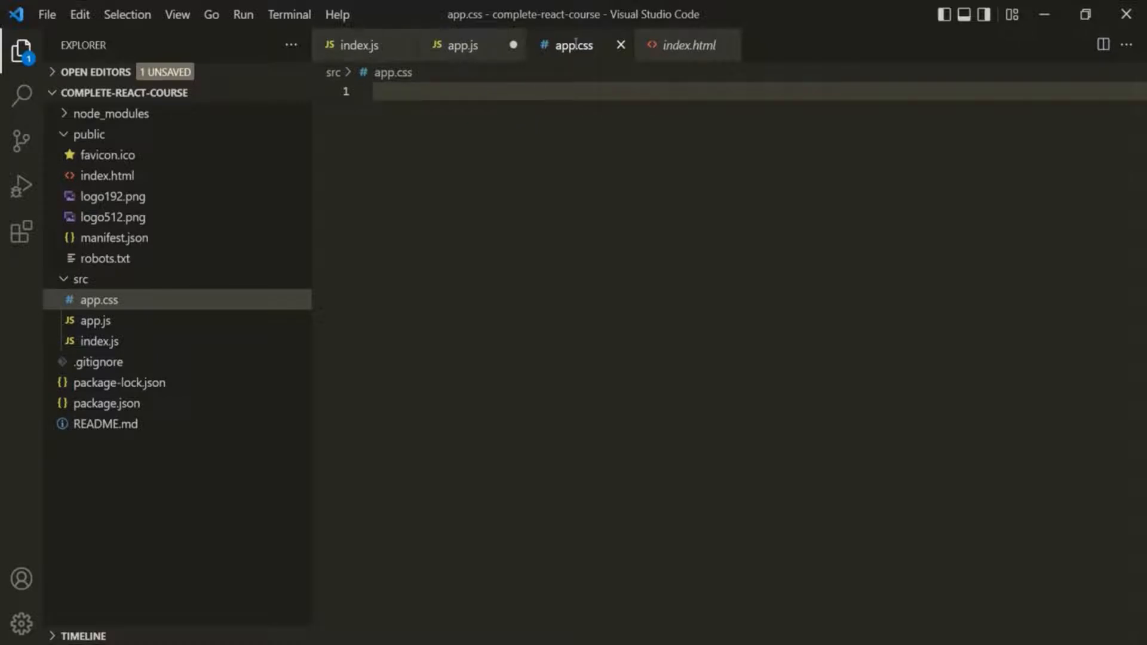
pyautogui.click(461, 46)
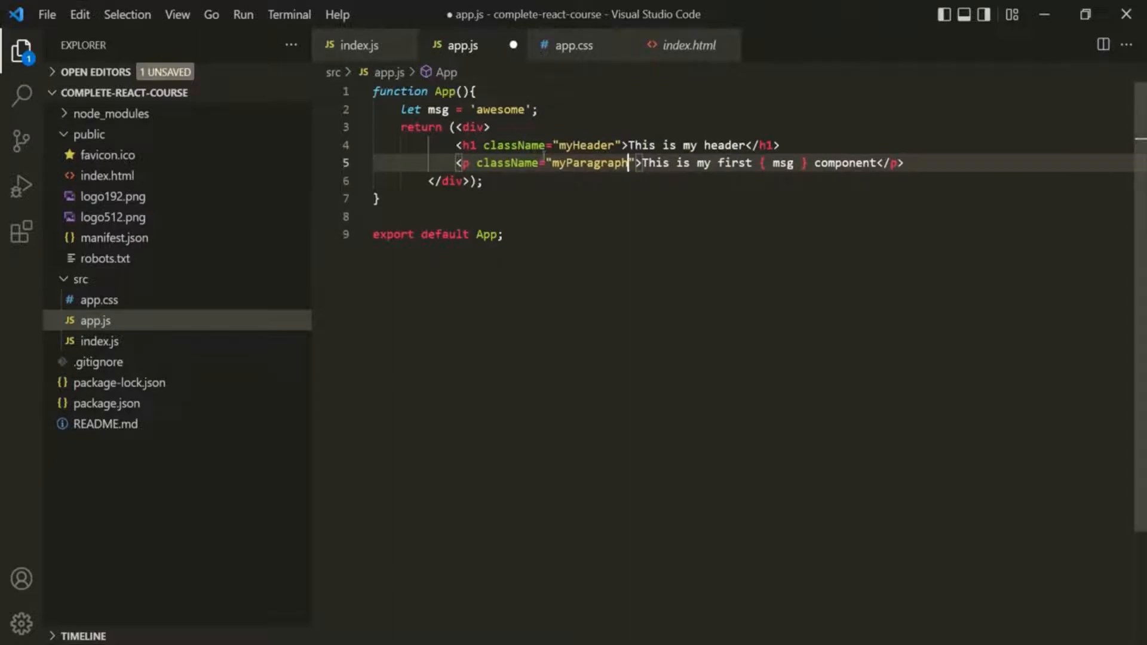
pyautogui.doubleClick(586, 145)
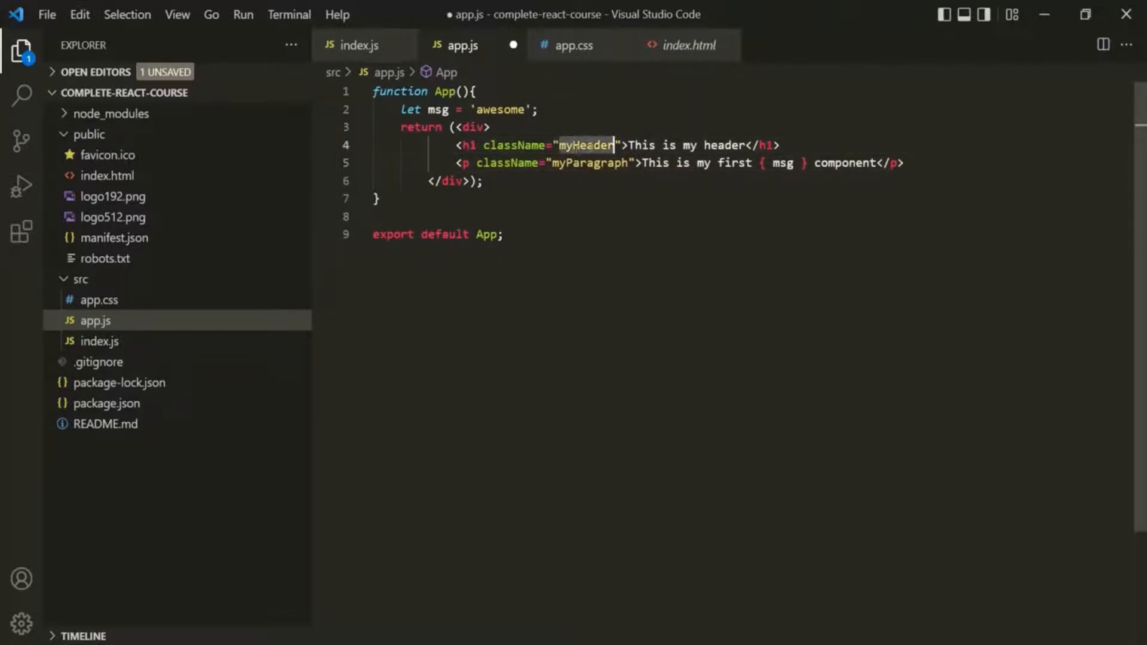
pyautogui.click(575, 45)
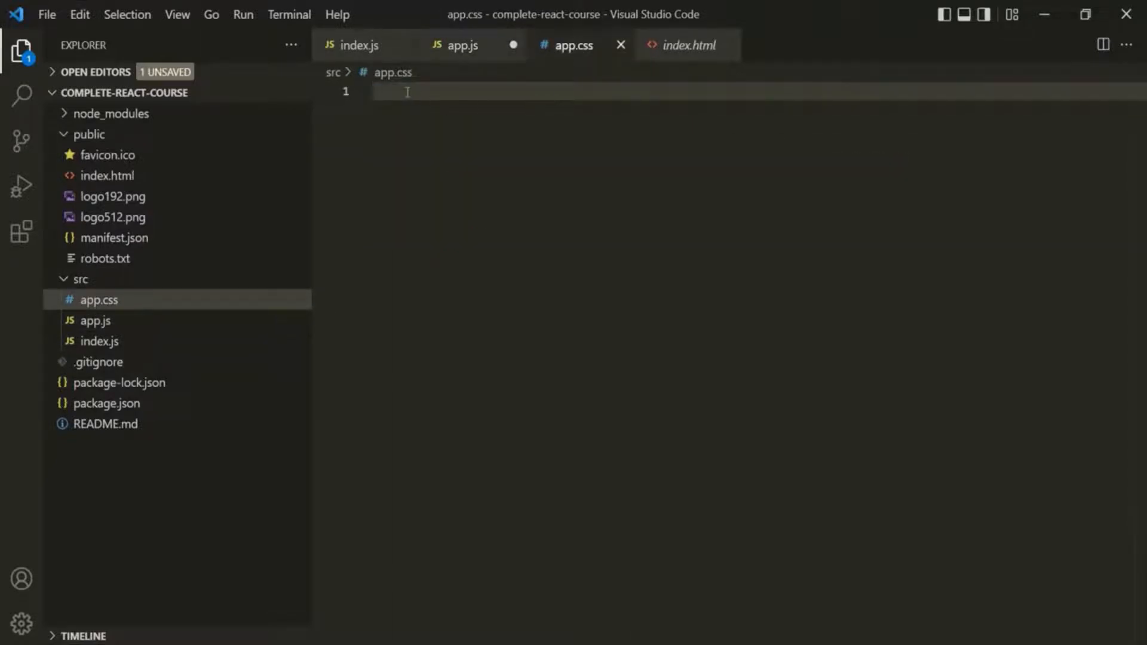
# - Write a .myHeader rule in app.css with color red and font-size 35px
pyautogui.write('.myHeader{')
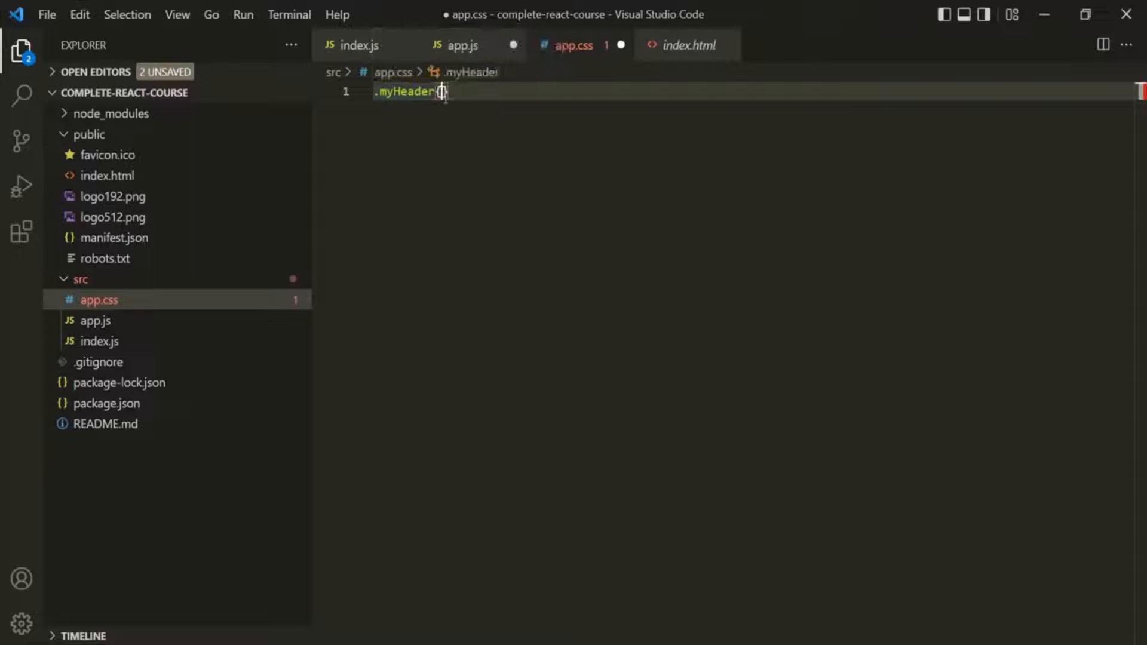
pyautogui.write('{')
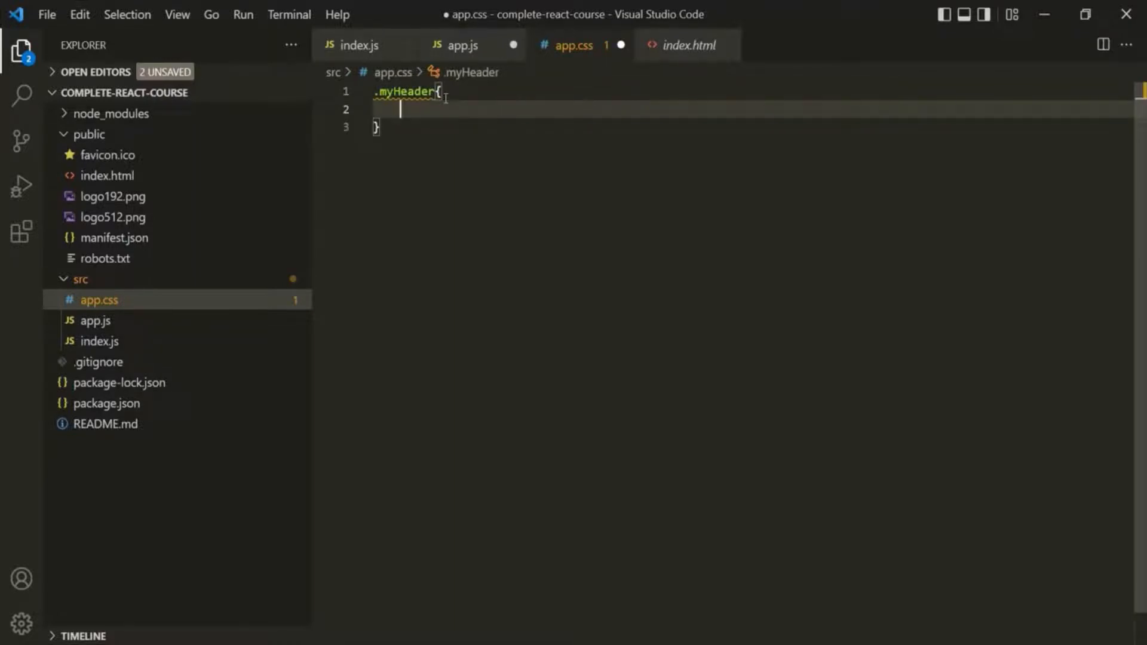
pyautogui.write('color')
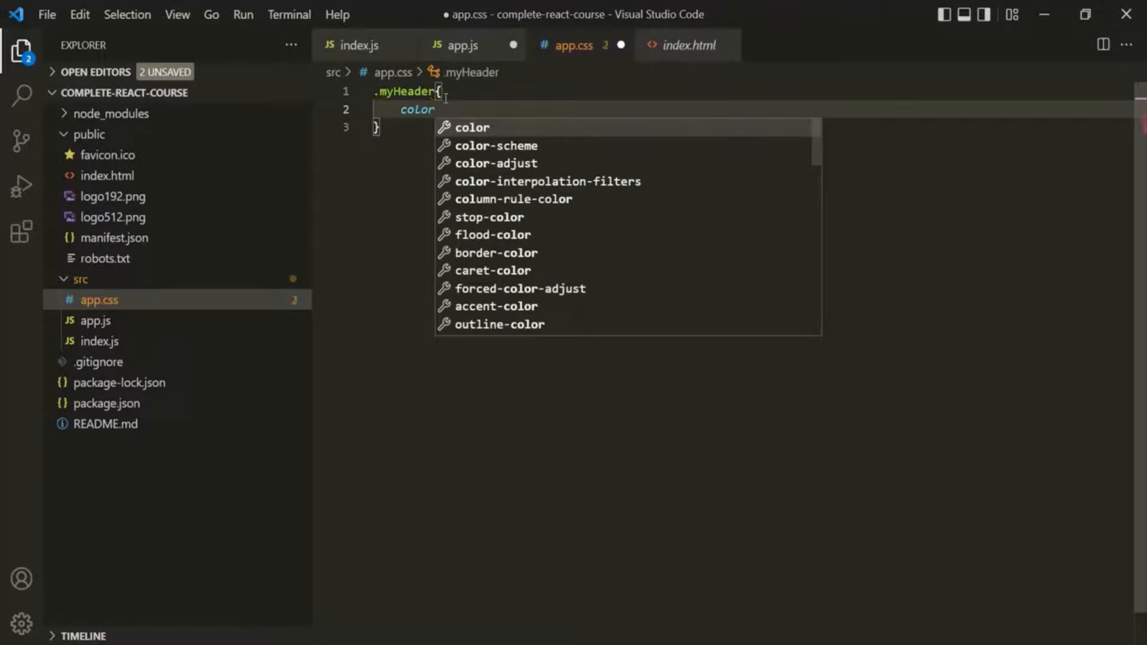
pyautogui.write(': red;')
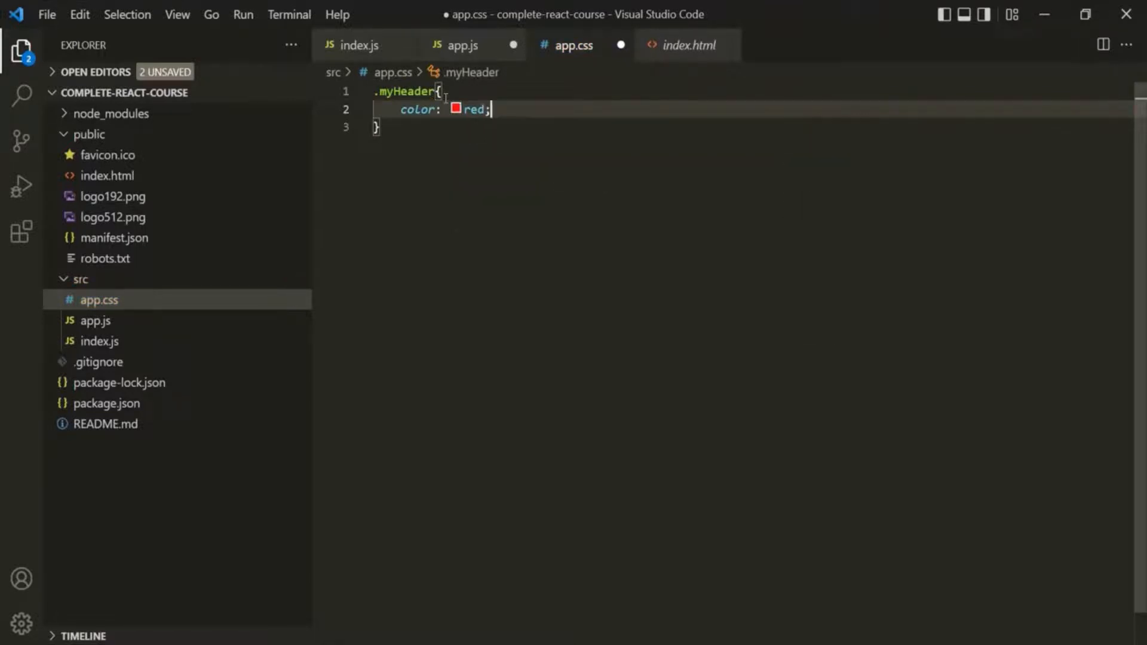
pyautogui.write('font-size: ;')
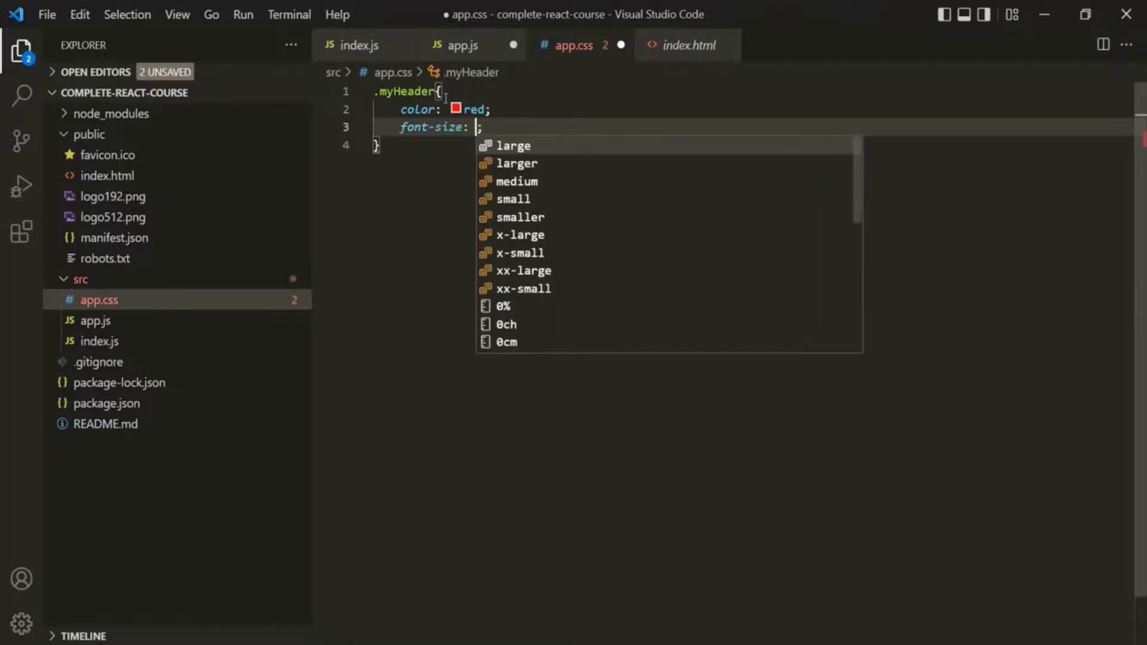
pyautogui.write('35p')
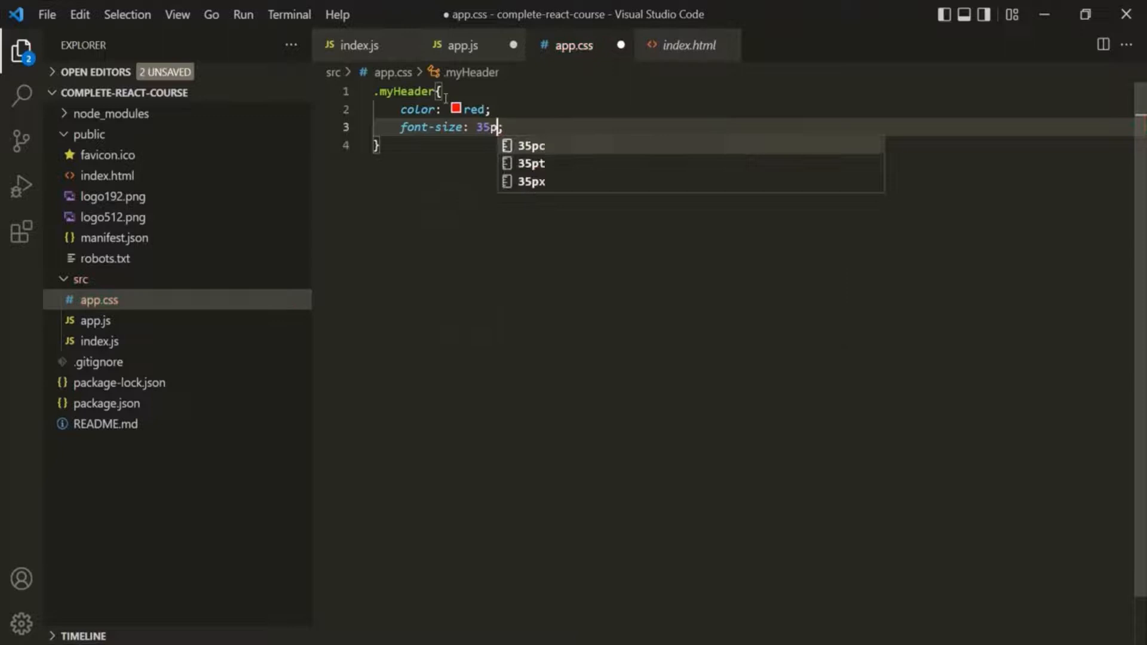
pyautogui.click(464, 45)
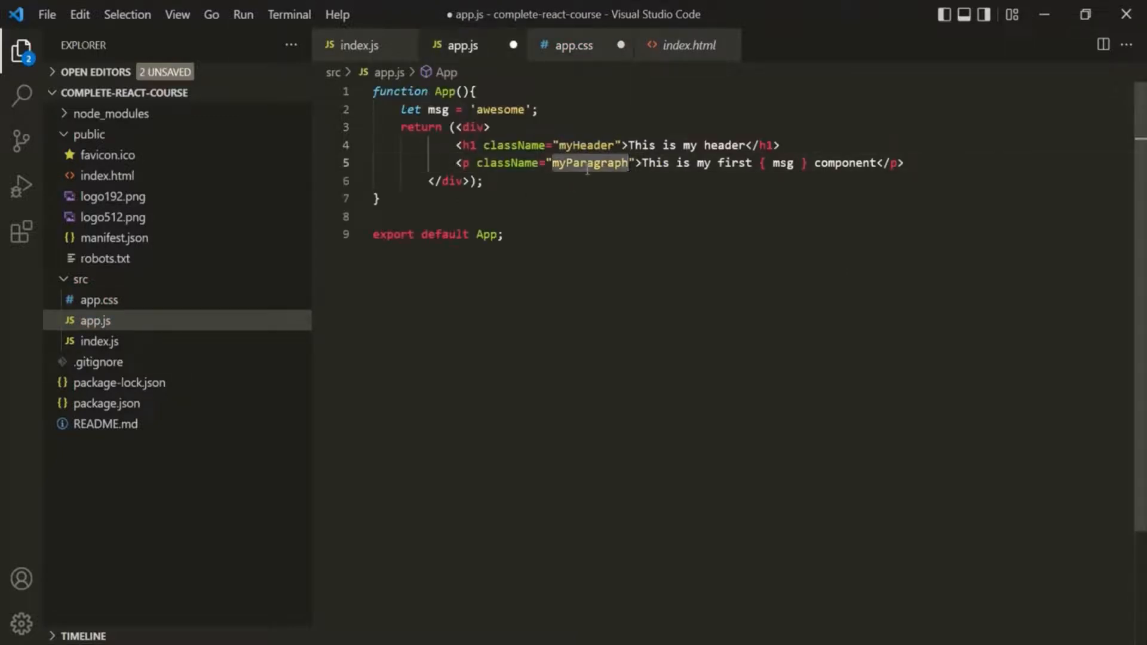
# - Add a .myParagraph rule using 'Courier New', Courier, monospace at font-size 16px
pyautogui.click(573, 44)
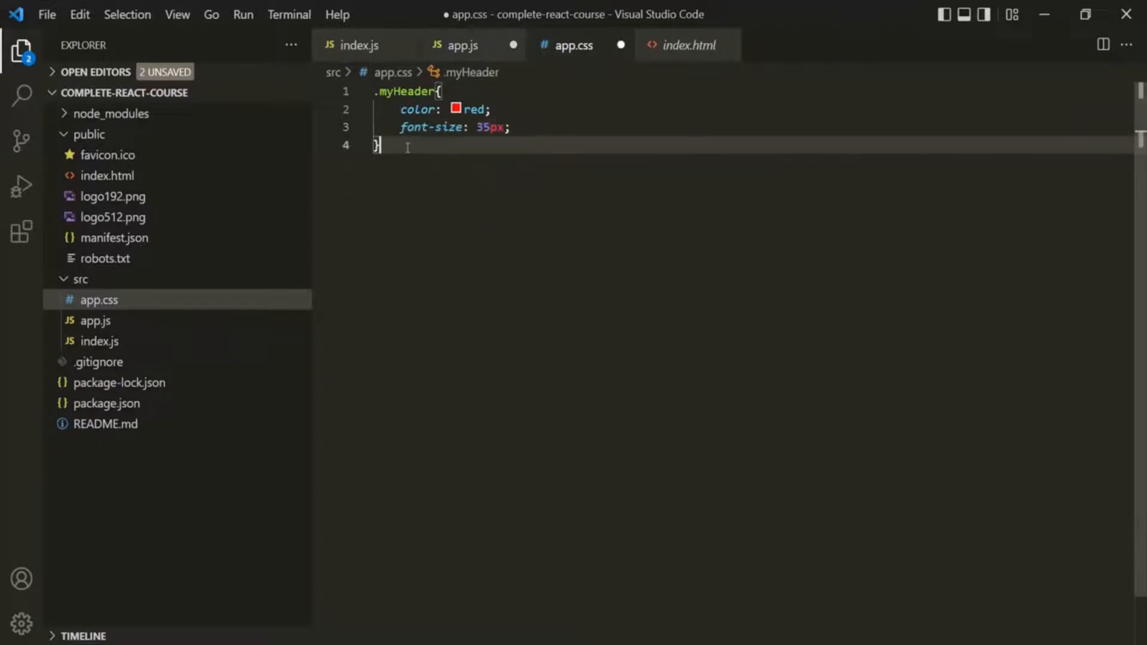
pyautogui.write('.myParagraph')
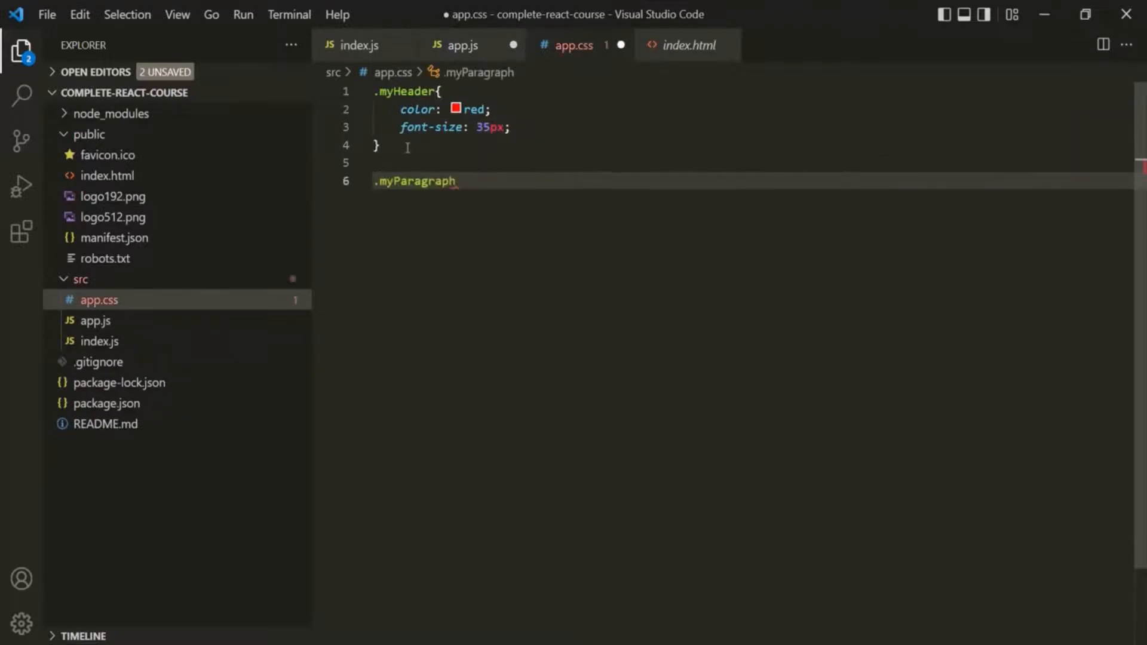
pyautogui.write('{')
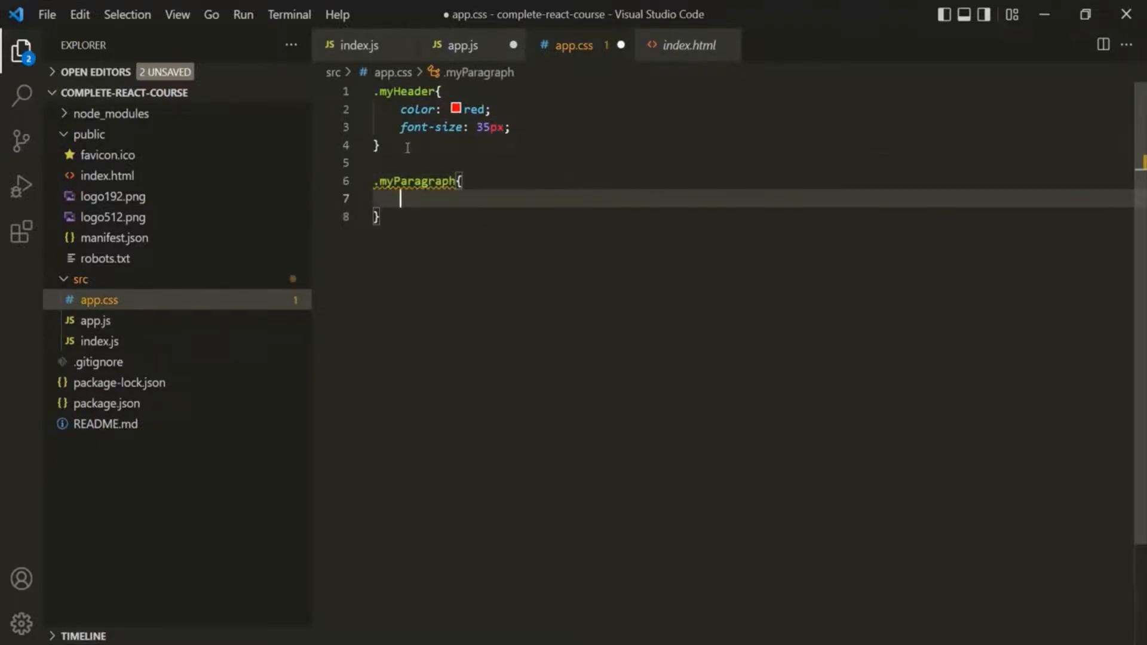
pyautogui.write('font-')
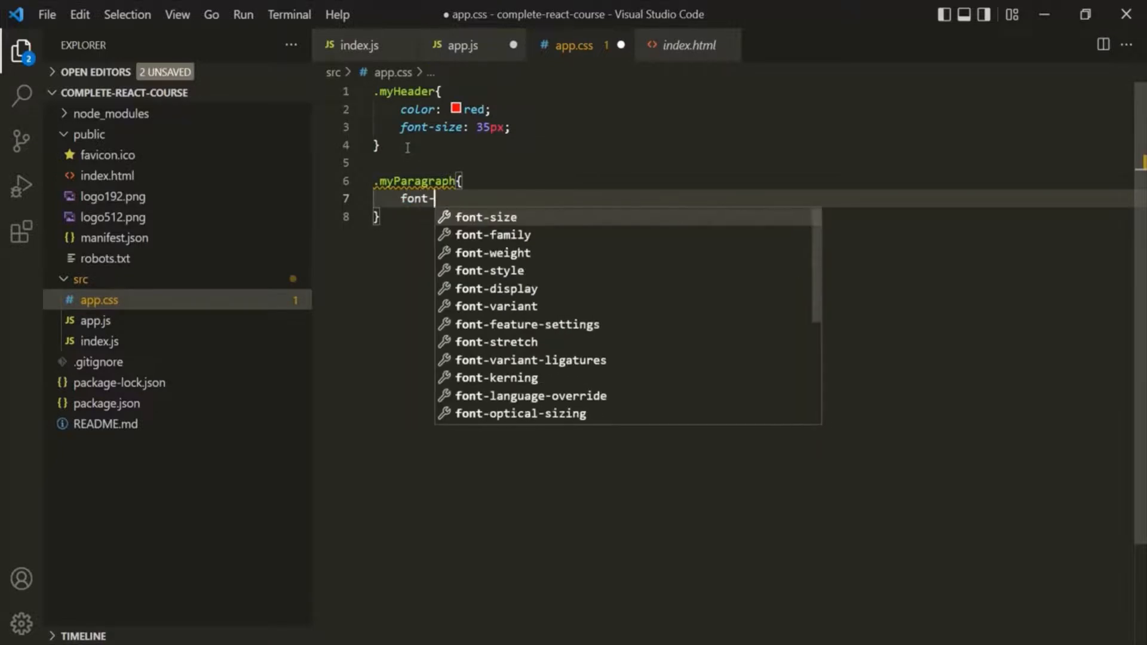
pyautogui.write("family: 'Courier New', Courier, monospace;")
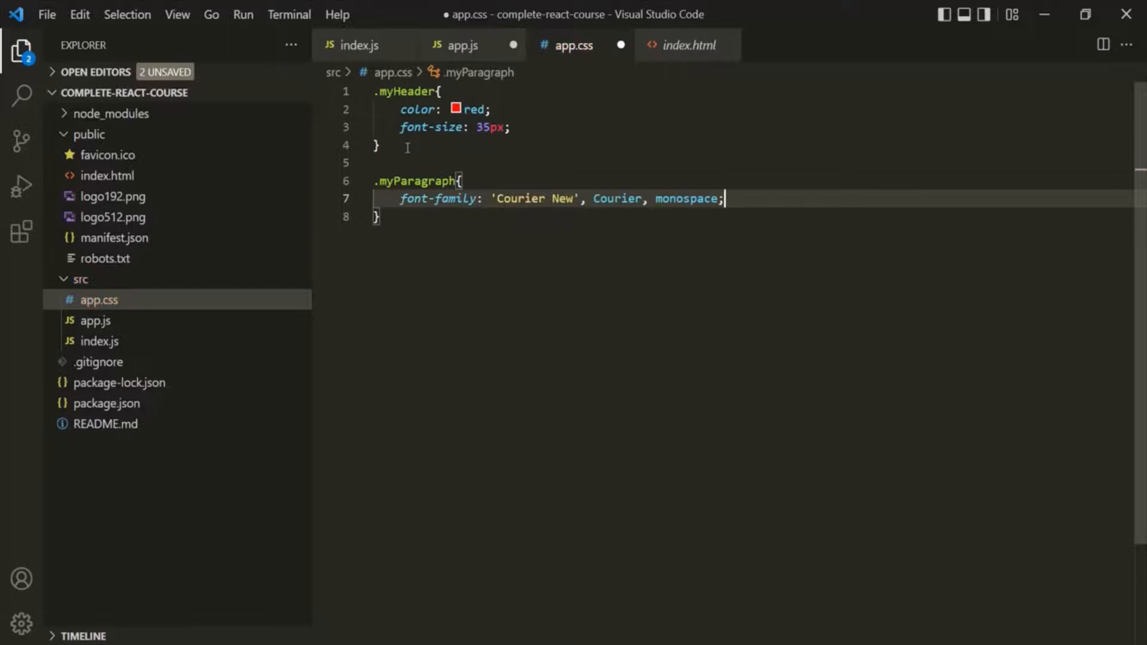
pyautogui.write('fo')
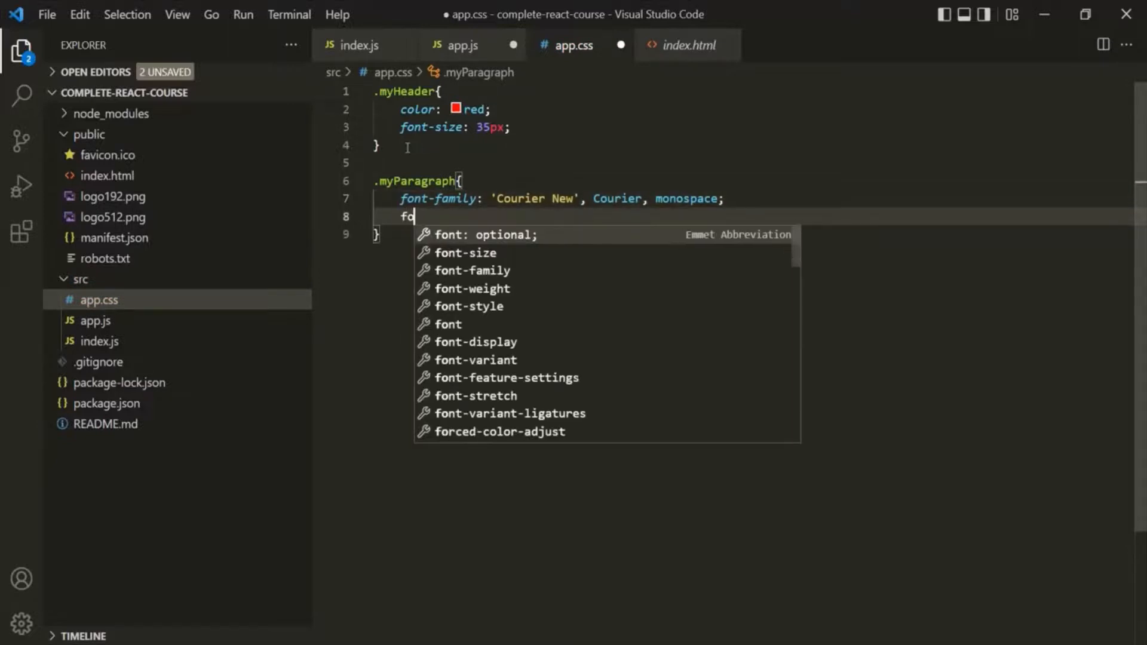
pyautogui.write('n')
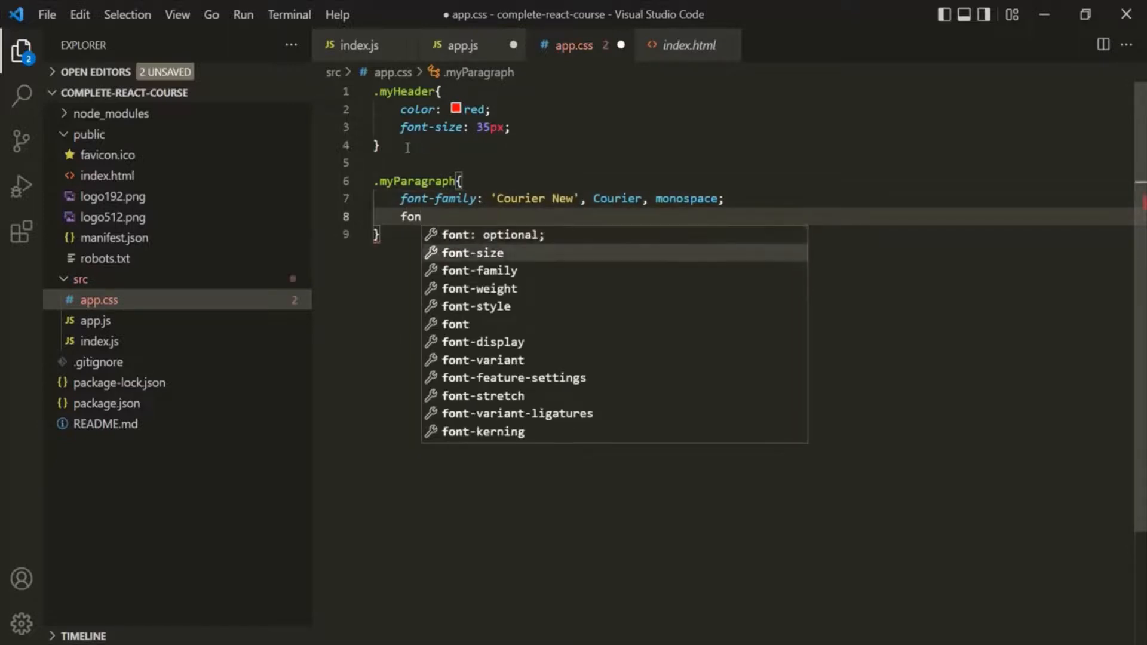
pyautogui.write('t-size: 16;')
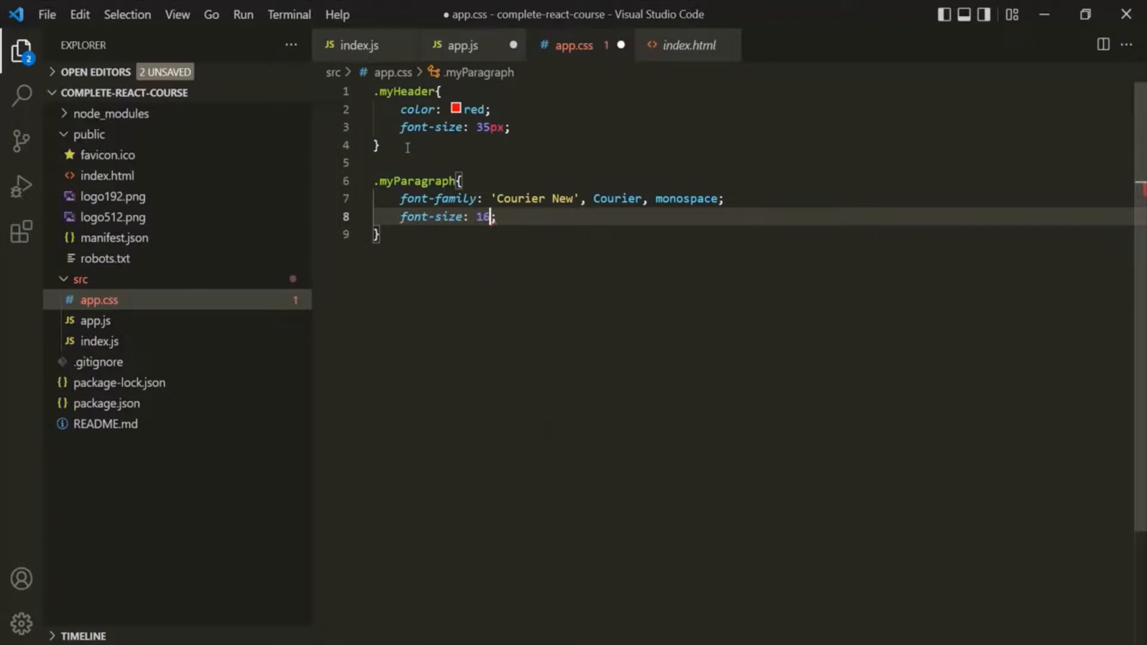
pyautogui.write('px')
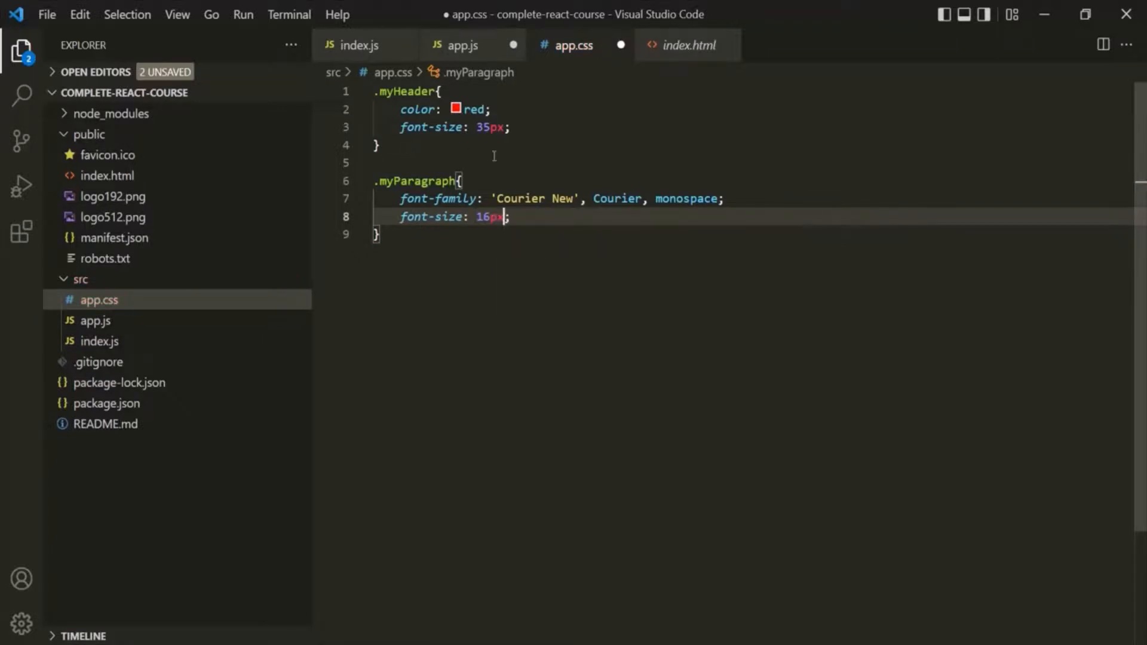
pyautogui.moveTo(599, 90)
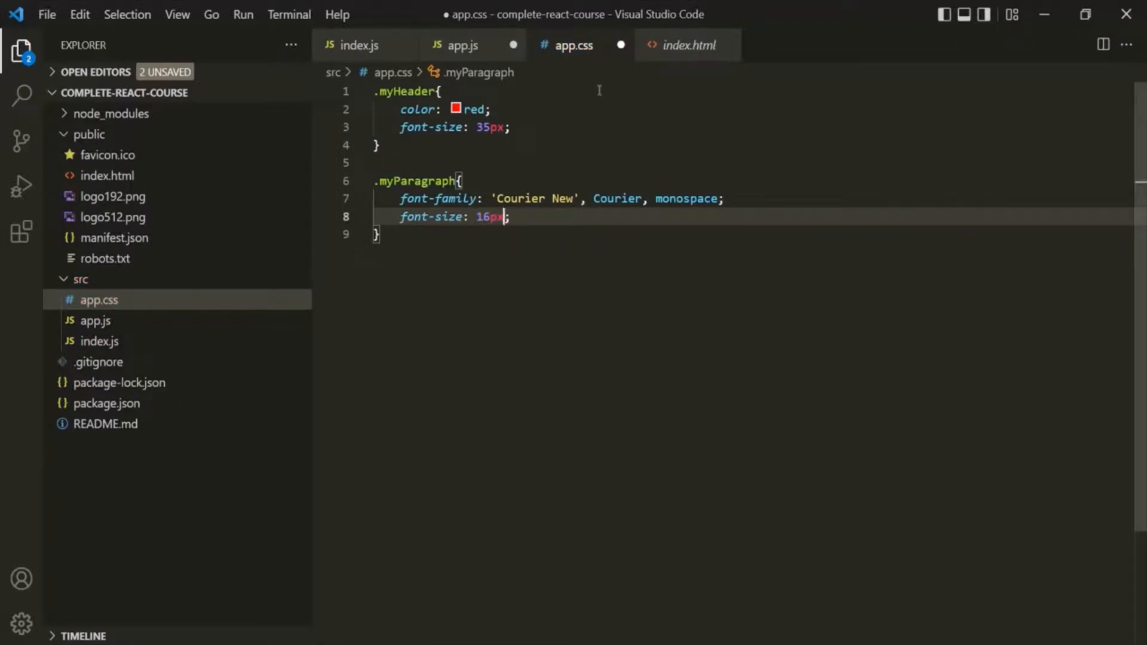
pyautogui.moveTo(134, 325)
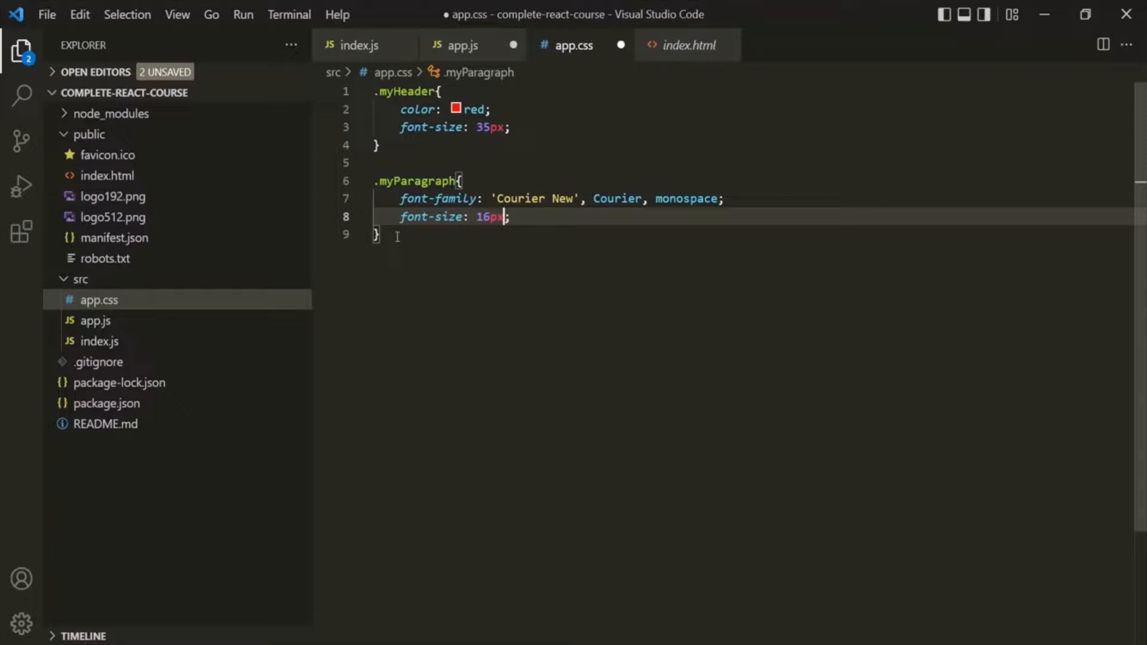
pyautogui.click(460, 45)
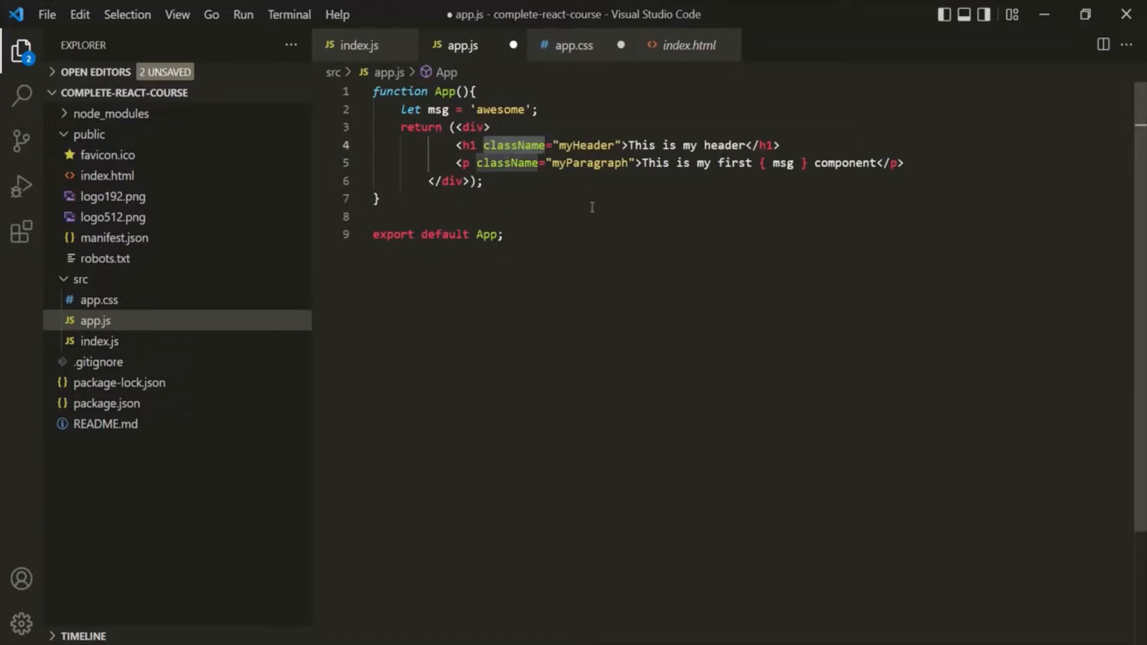
pyautogui.moveTo(604, 221)
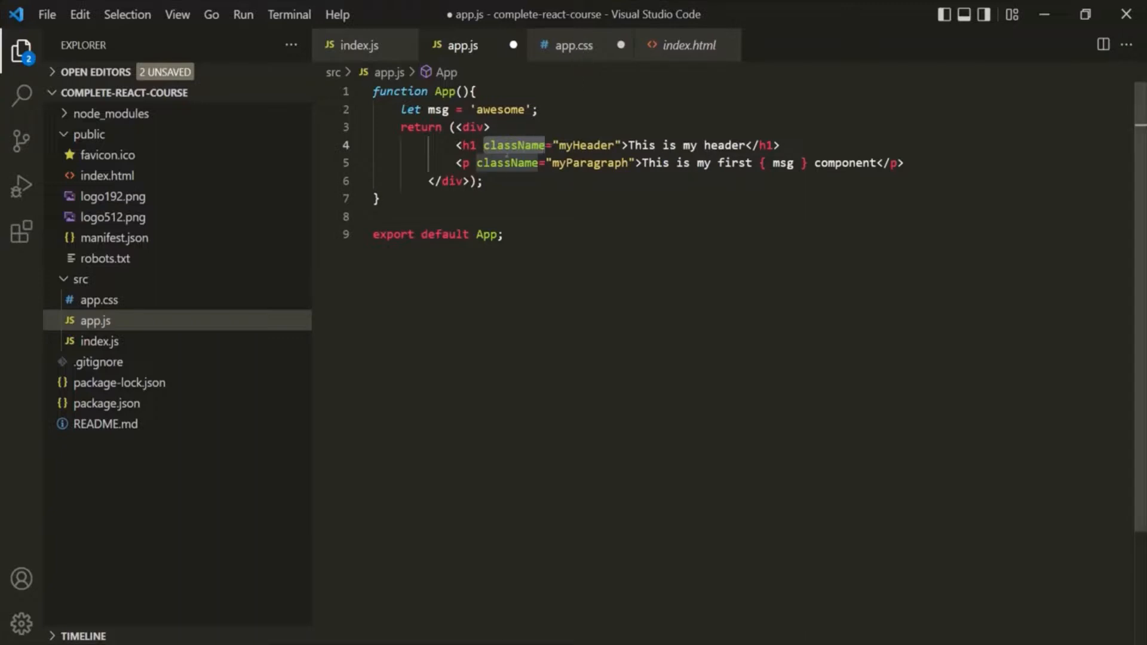
pyautogui.moveTo(505, 163)
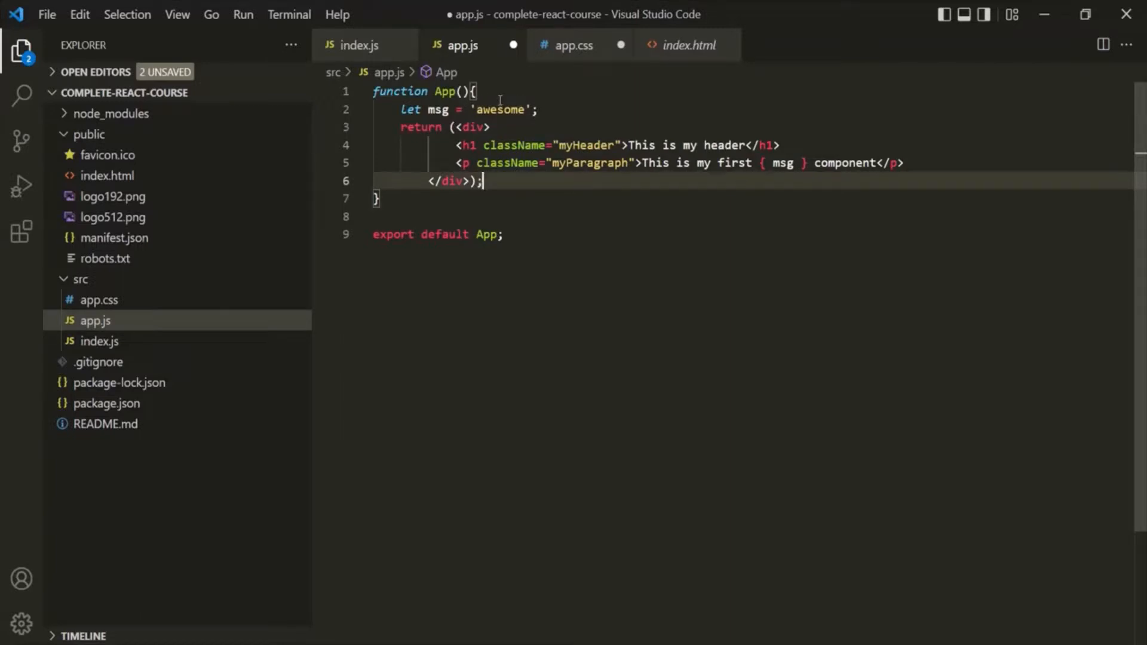
# - Check the myHeader class name and insert two blank lines atop app.js
pyautogui.doubleClick(586, 145)
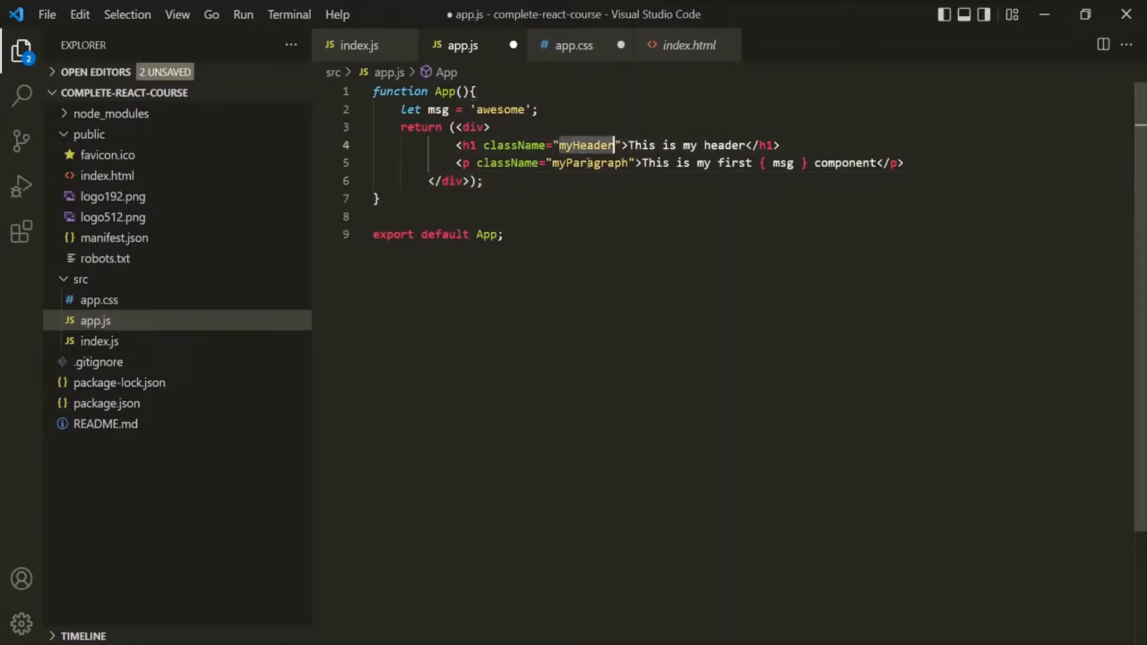
pyautogui.click(589, 163)
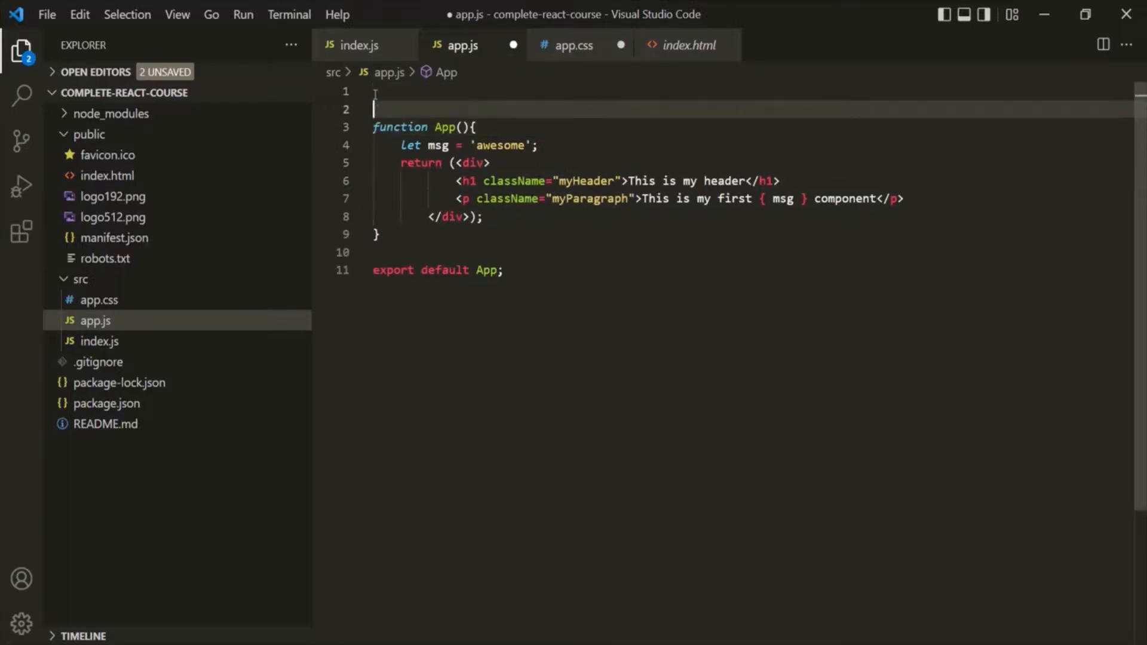
# - Import './app.css' on the first line of app.js and save the file
pyautogui.write('import')
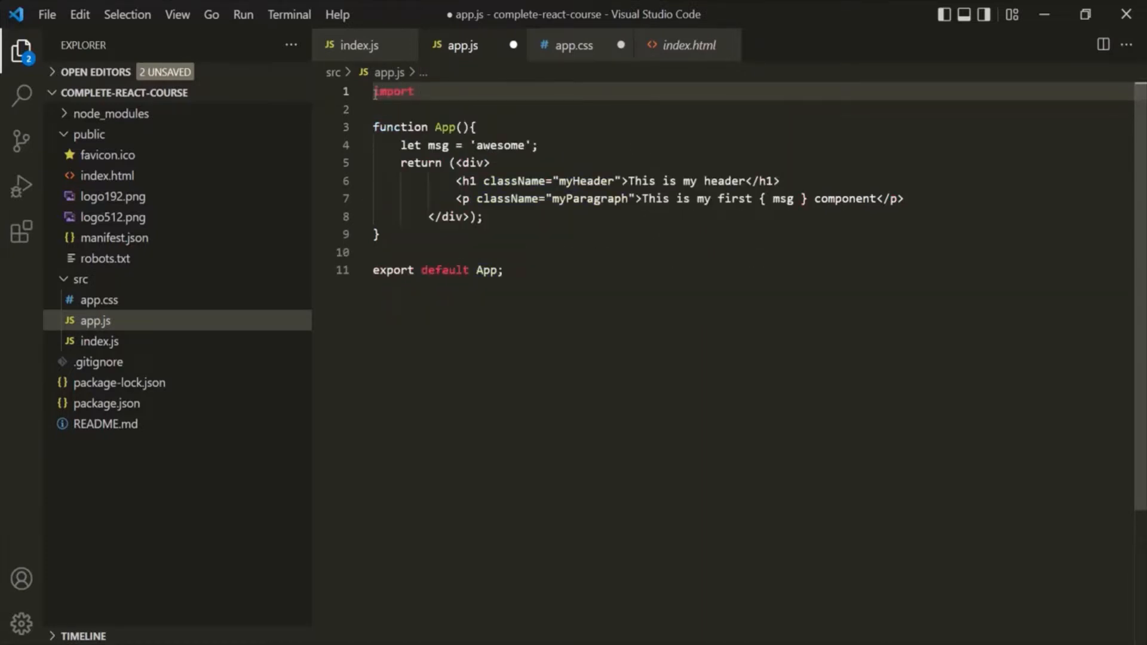
pyautogui.write("'.a")
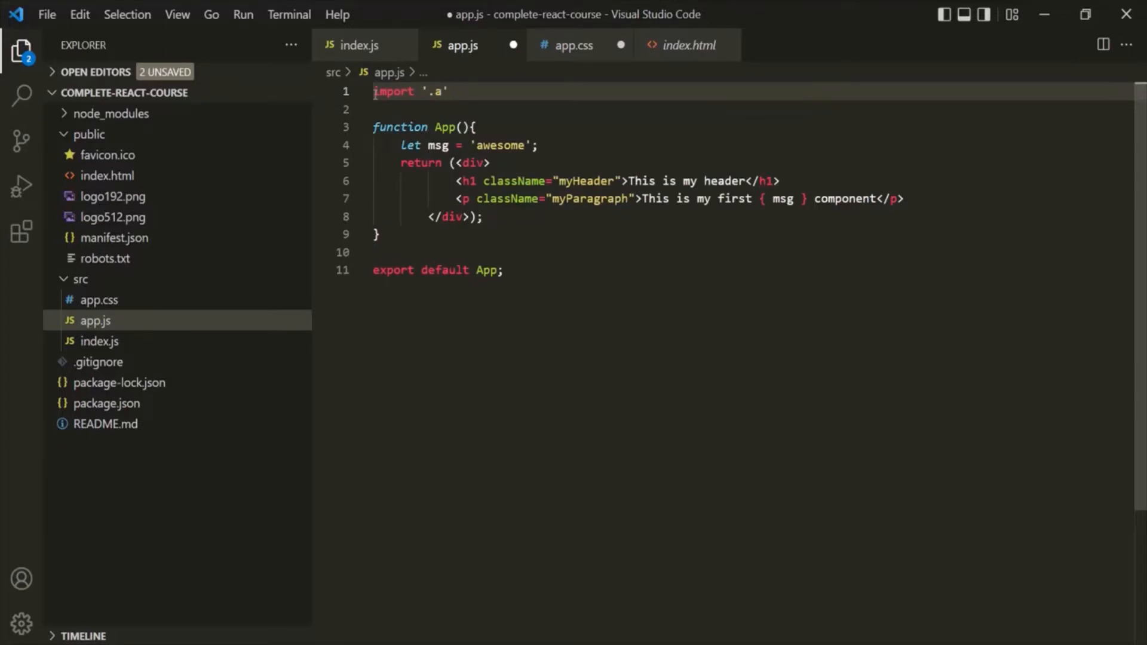
pyautogui.write('/')
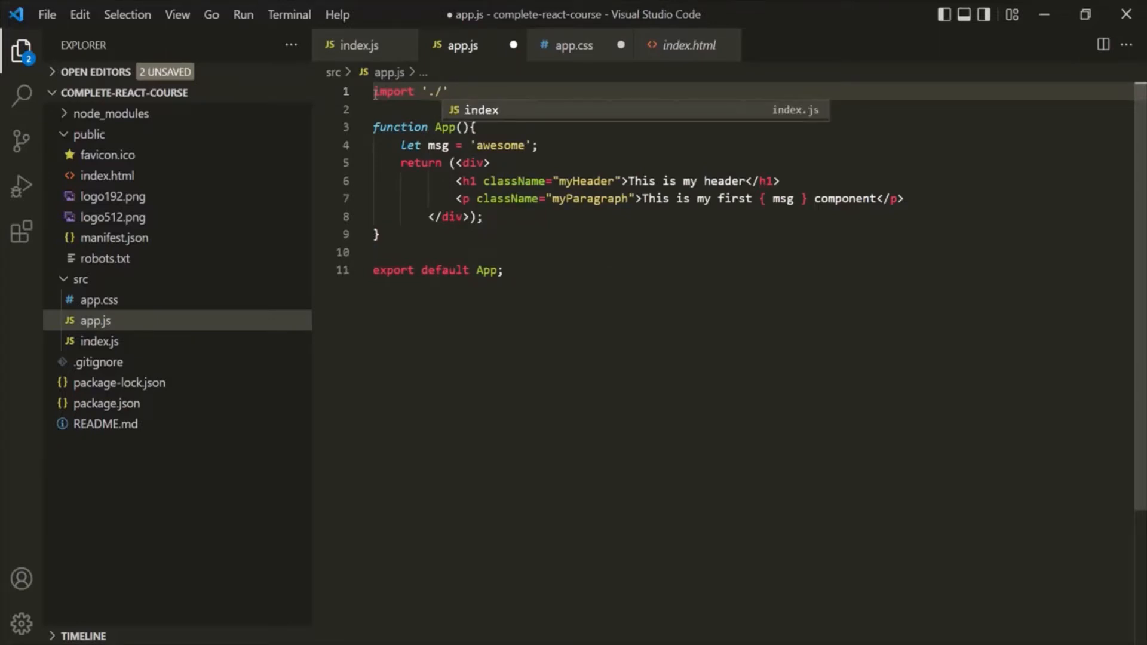
pyautogui.write('app.')
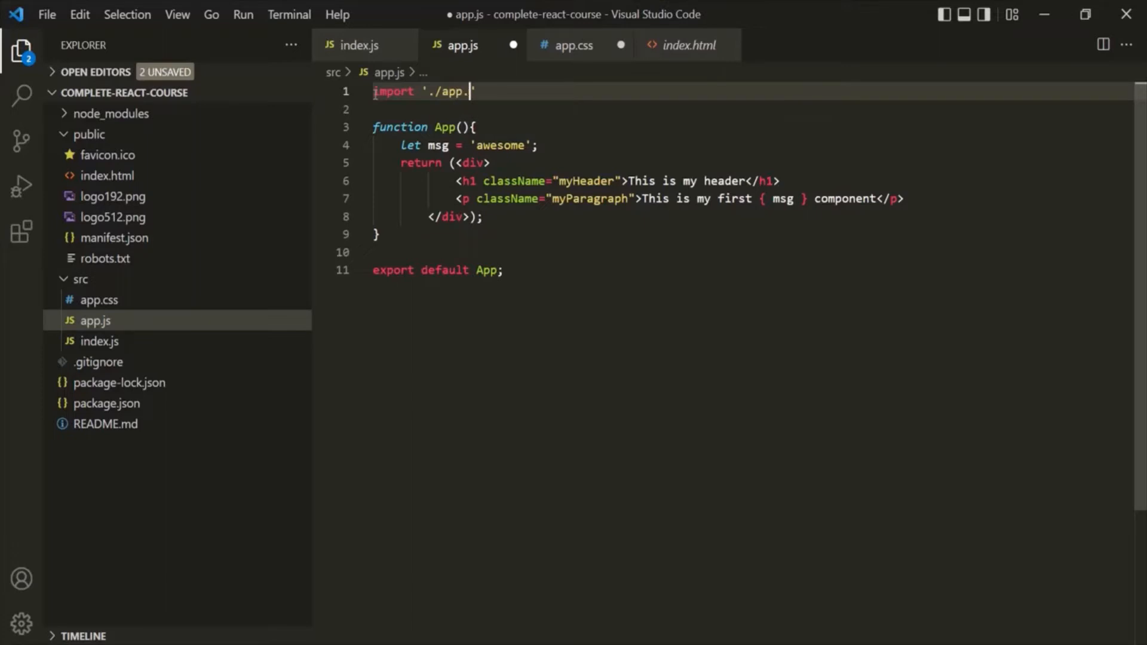
pyautogui.write('css')
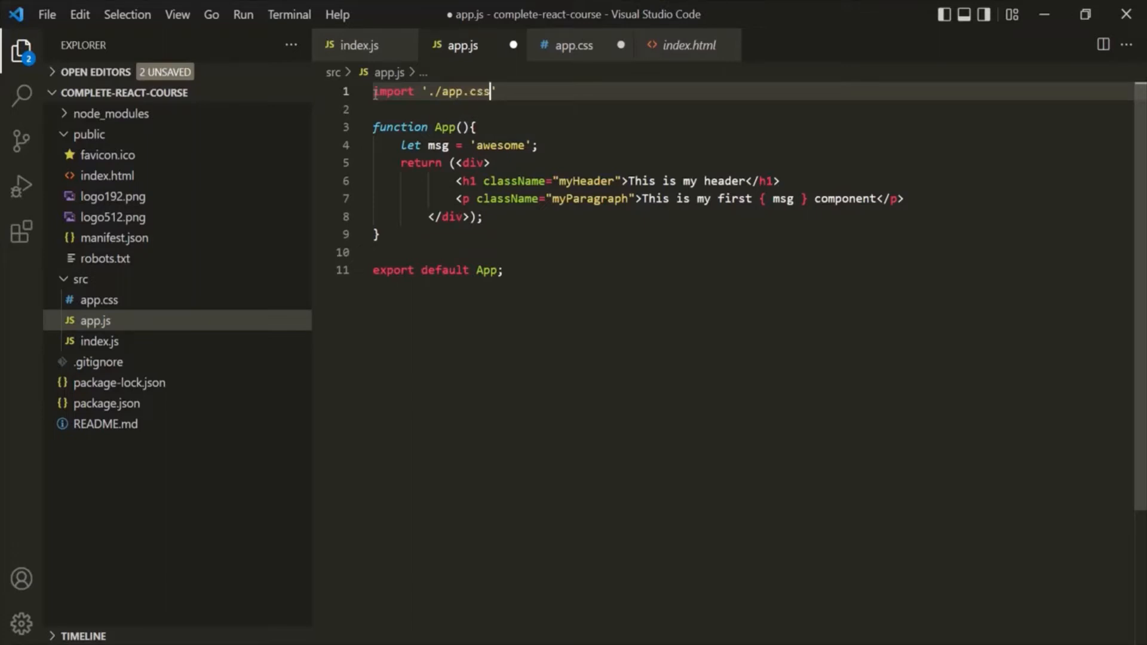
pyautogui.press('ctrl+s')
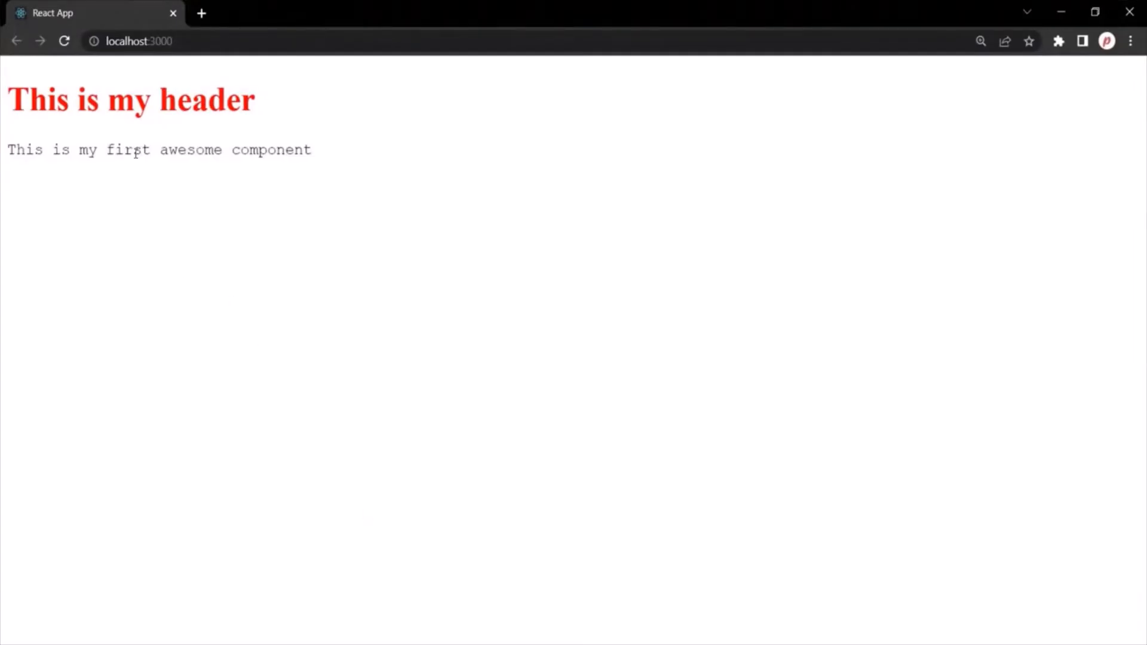
pyautogui.moveTo(349, 150)
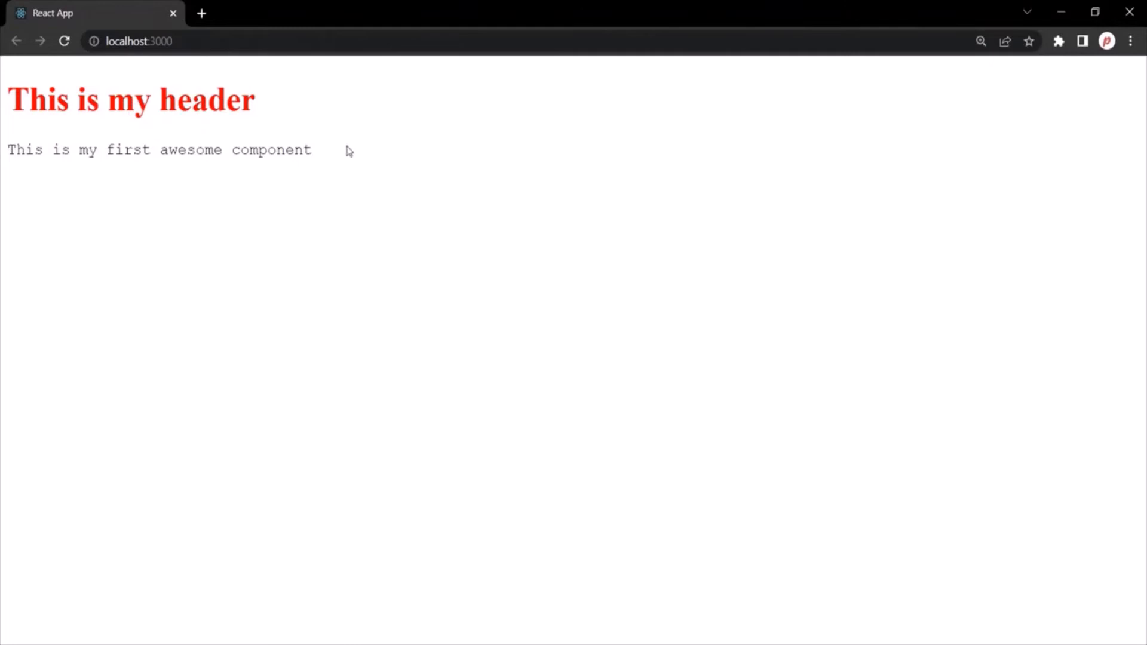